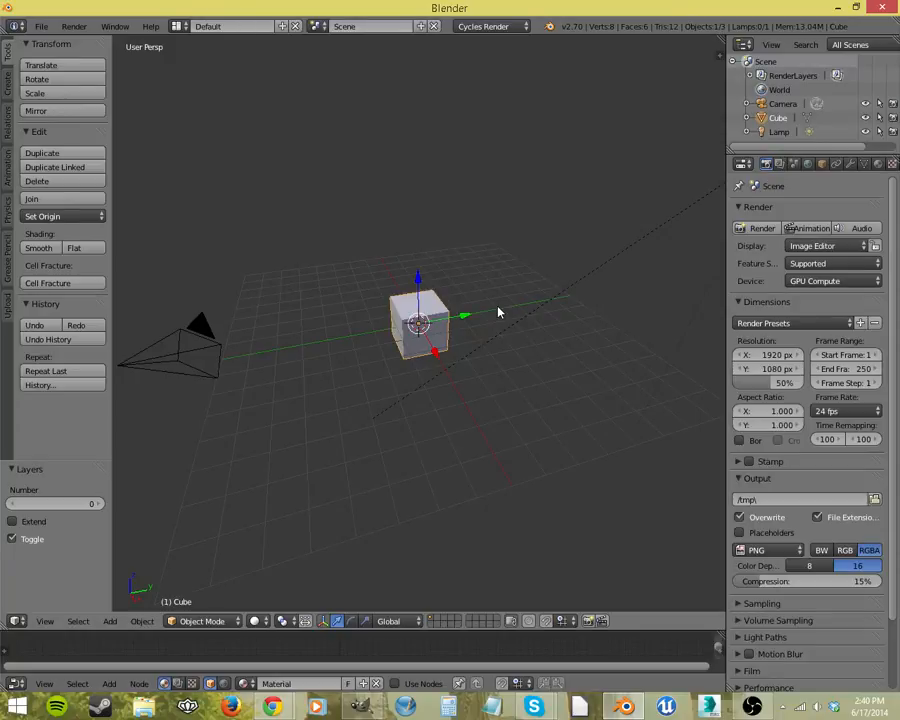
{"action": "mouse_move", "coordinate": [414, 411]}
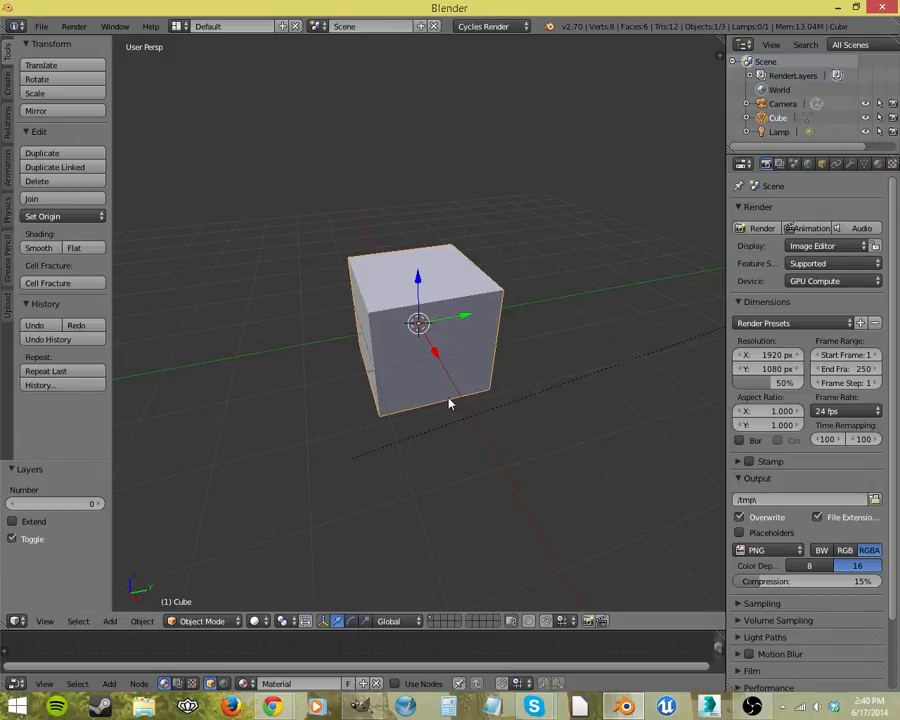
{"action": "mouse_move", "coordinate": [443, 403]}
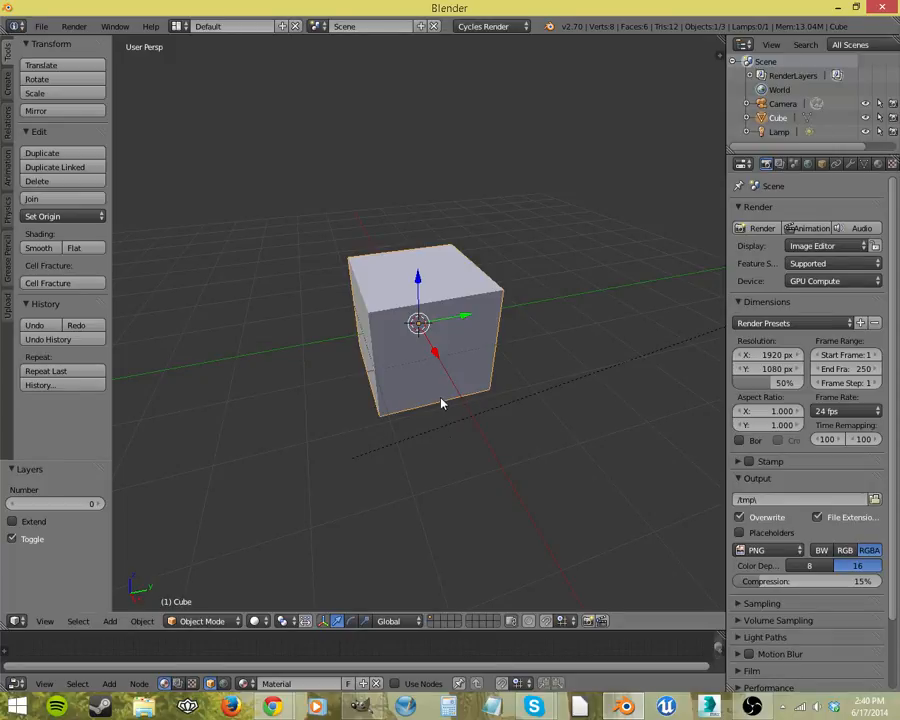
{"action": "mouse_move", "coordinate": [487, 361]}
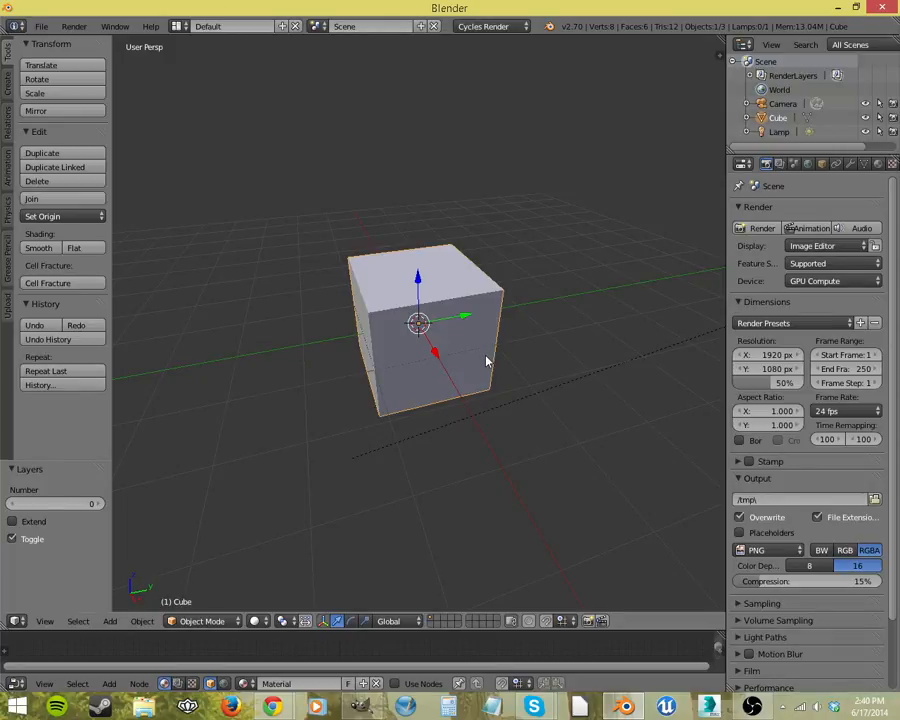
- Switch the default cube into Edit Mode with all its geometry selected
{"action": "key", "text": "Tab"}
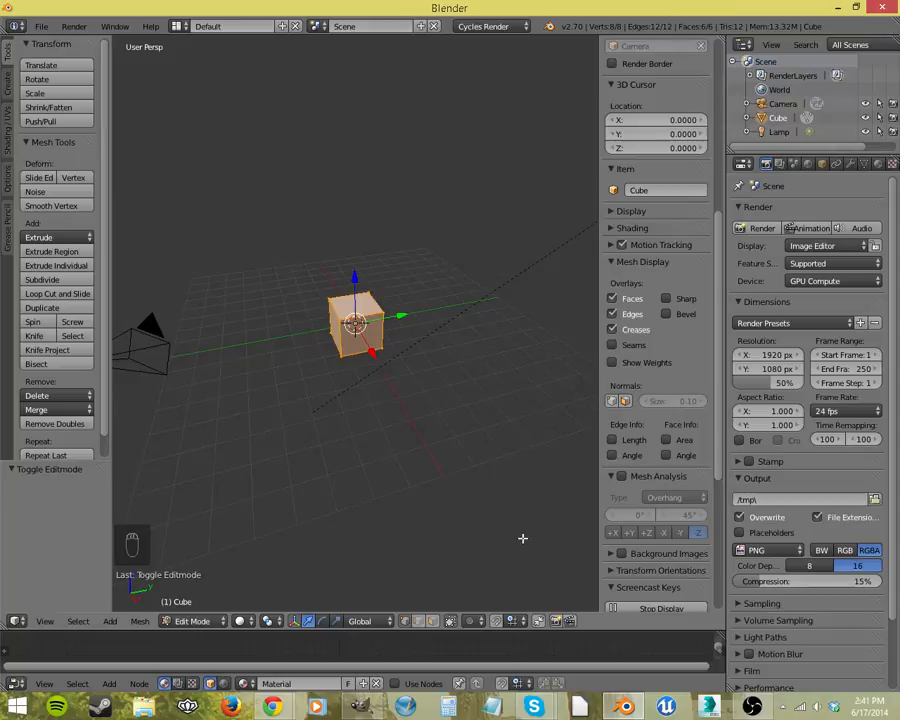
- Hide the properties shelf and slice the cube diagonally with the Bisect tool
{"action": "key", "text": "n"}
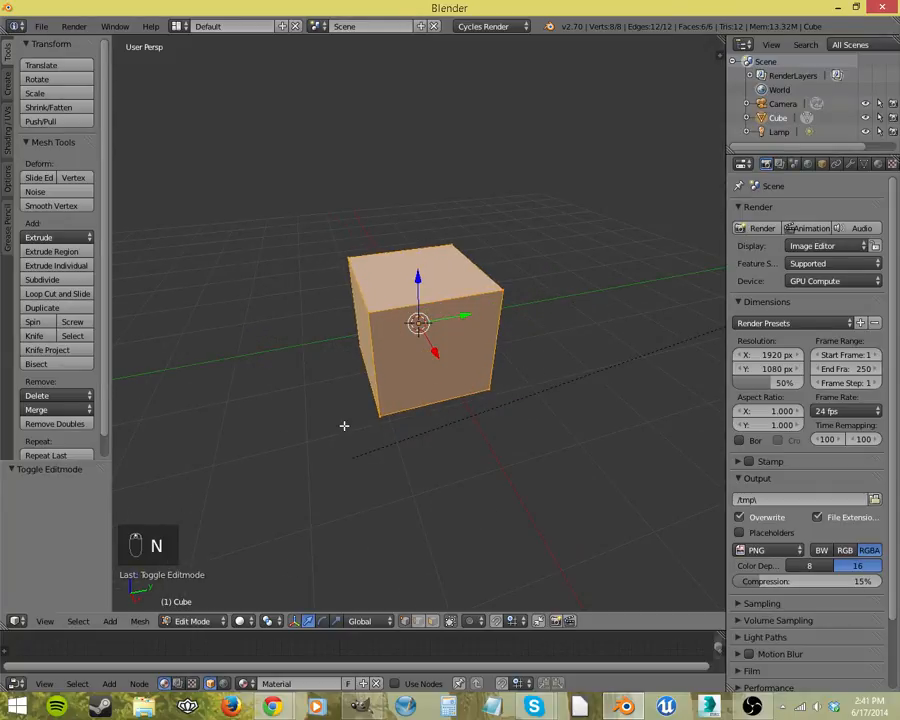
{"action": "mouse_move", "coordinate": [36, 363]}
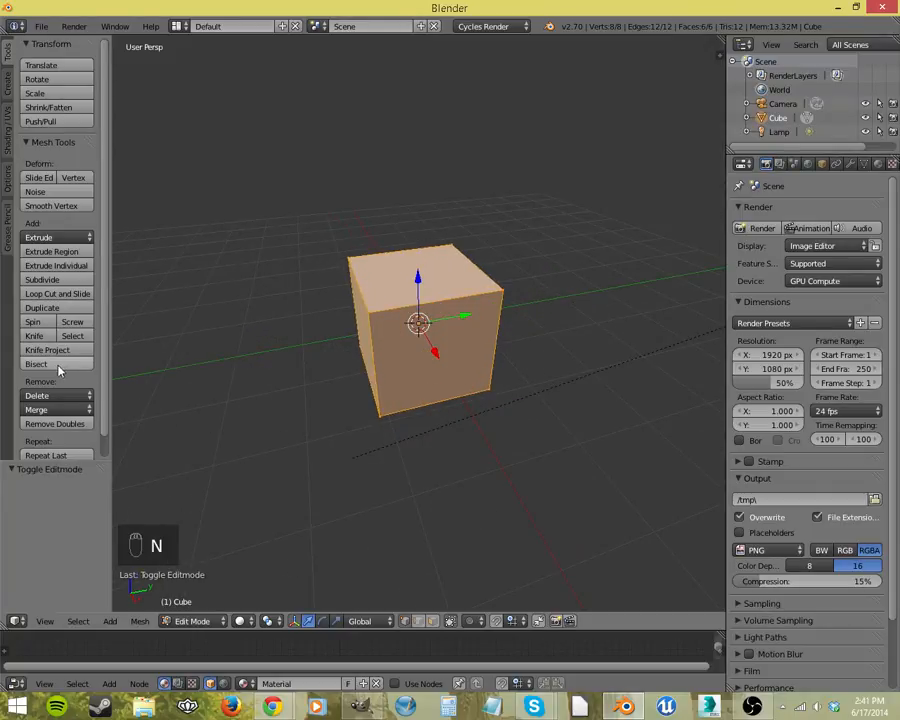
{"action": "mouse_move", "coordinate": [127, 355]}
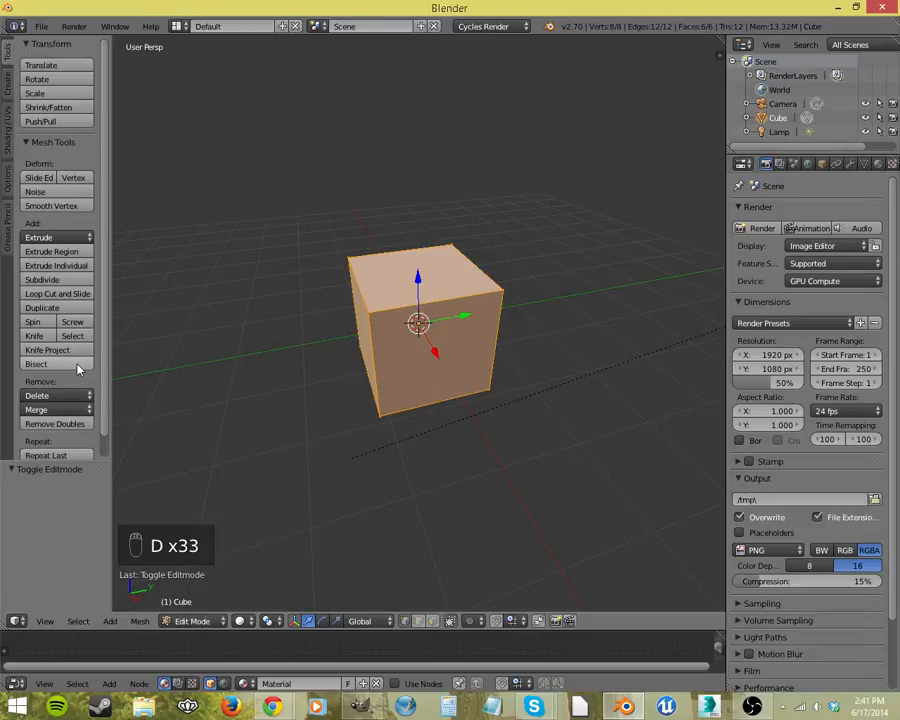
{"action": "left_click", "coordinate": [36, 363]}
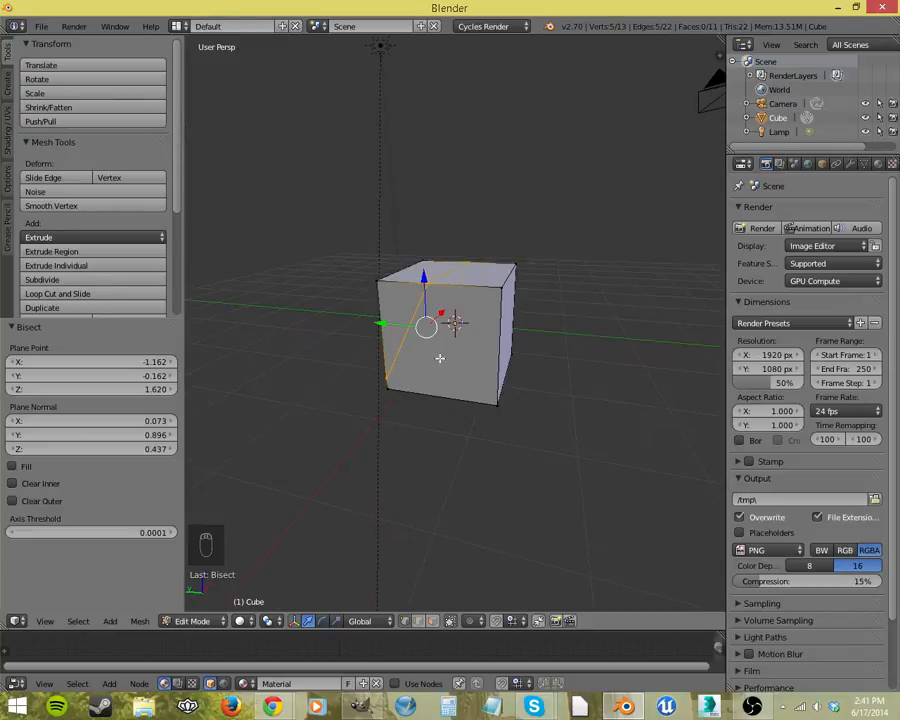
- Undo the first diagonal cut and re-bisect the cube along a different diagonal
{"action": "key", "text": "ctrl+z"}
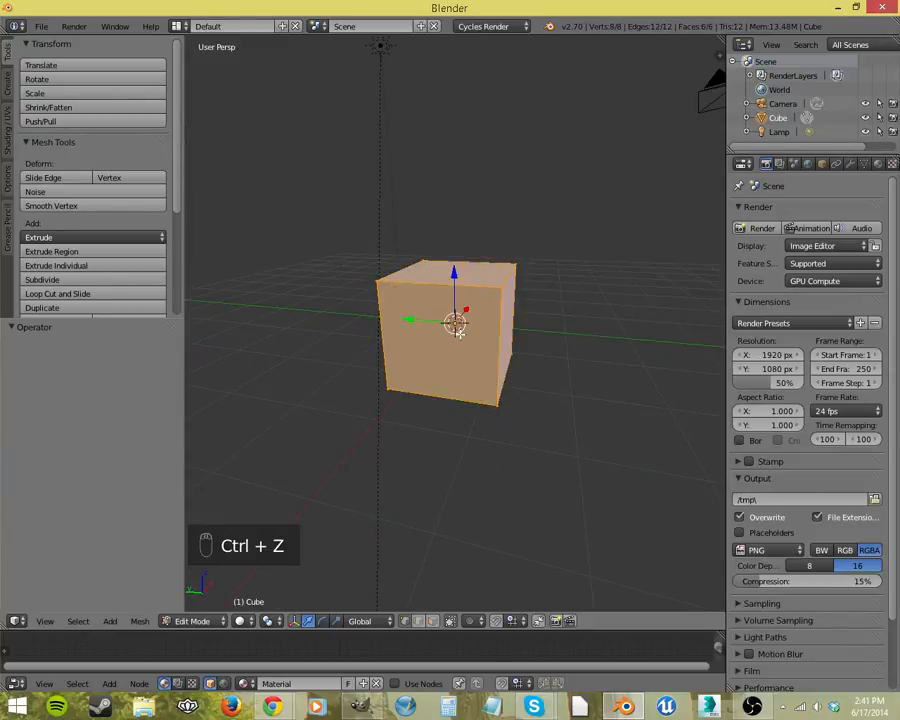
{"action": "key", "text": "ctrl+z"}
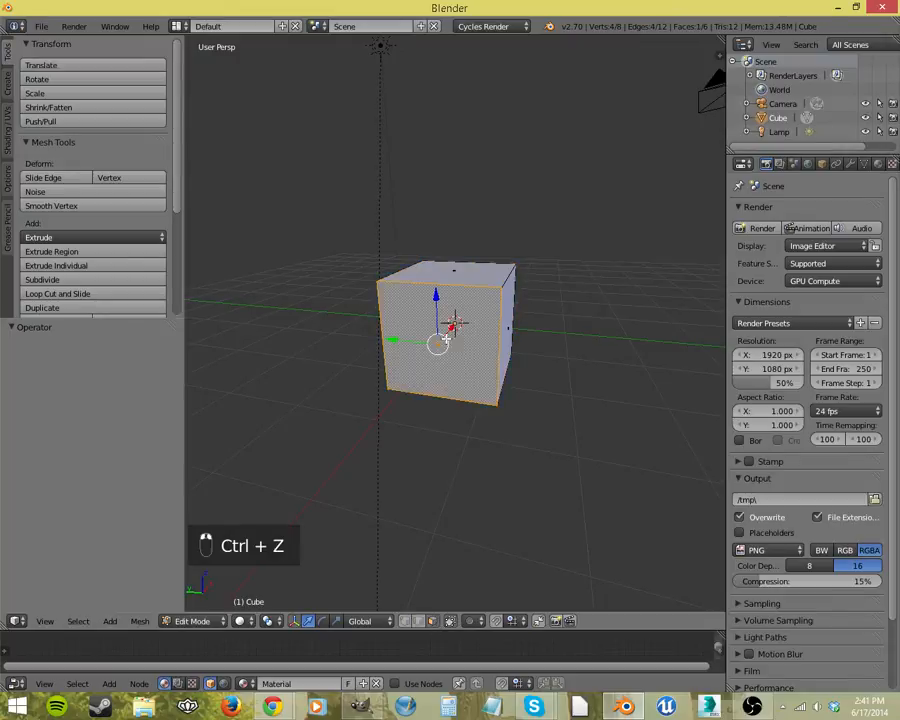
{"action": "key", "text": "ctrl+z"}
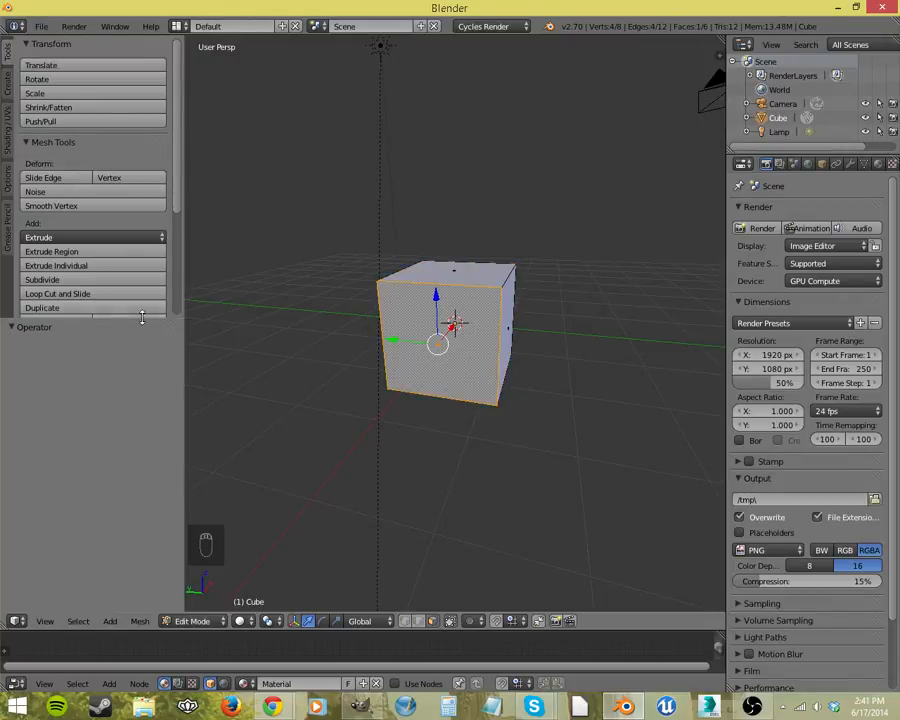
{"action": "scroll", "scroll_direction": "down", "scroll_amount": 3}
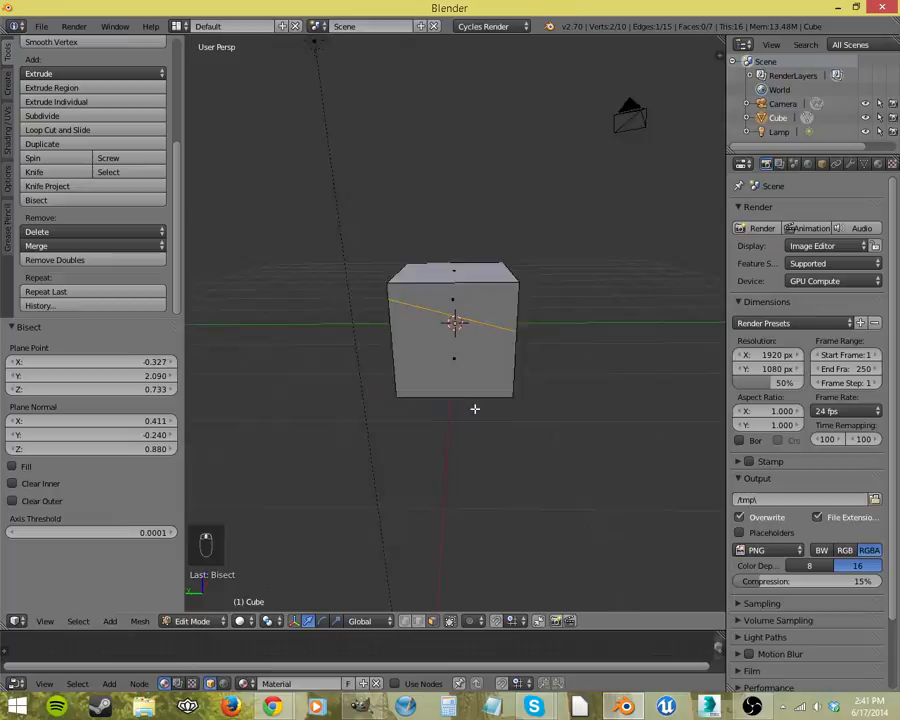
{"action": "key", "text": "ctrl+z"}
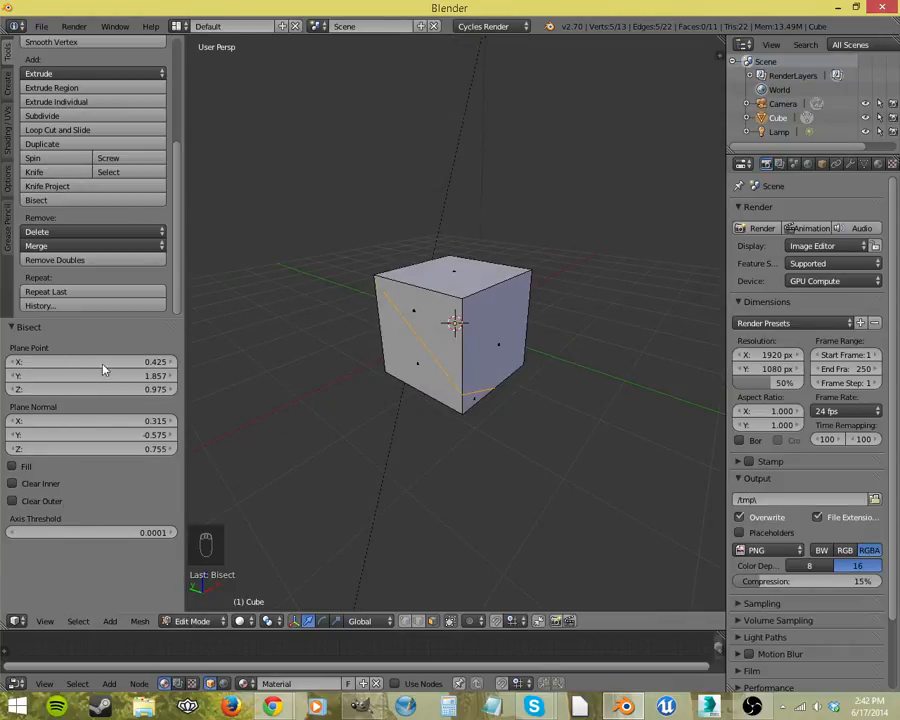
{"action": "mouse_move", "coordinate": [28, 490]}
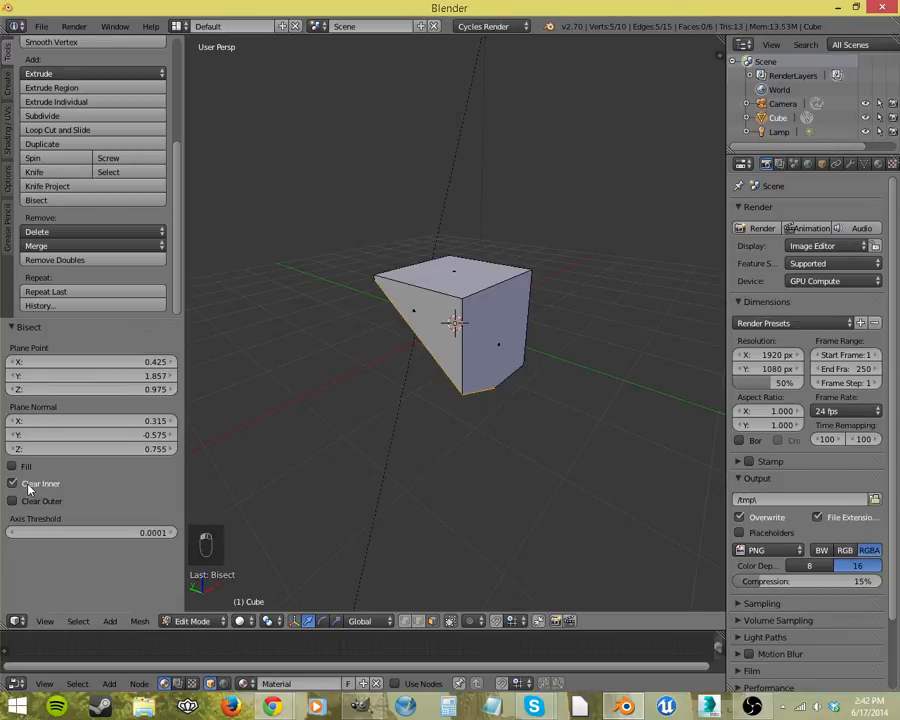
- Set the Bisect options to Clear Outer and Fill, with Clear Inner off
{"action": "left_click", "coordinate": [14, 483]}
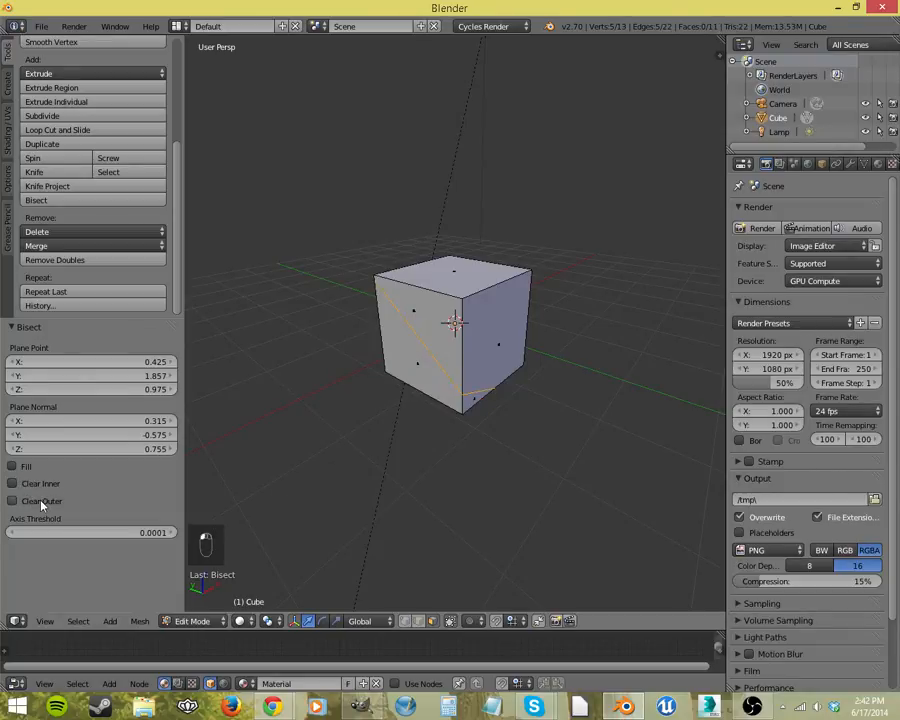
{"action": "left_click", "coordinate": [13, 500]}
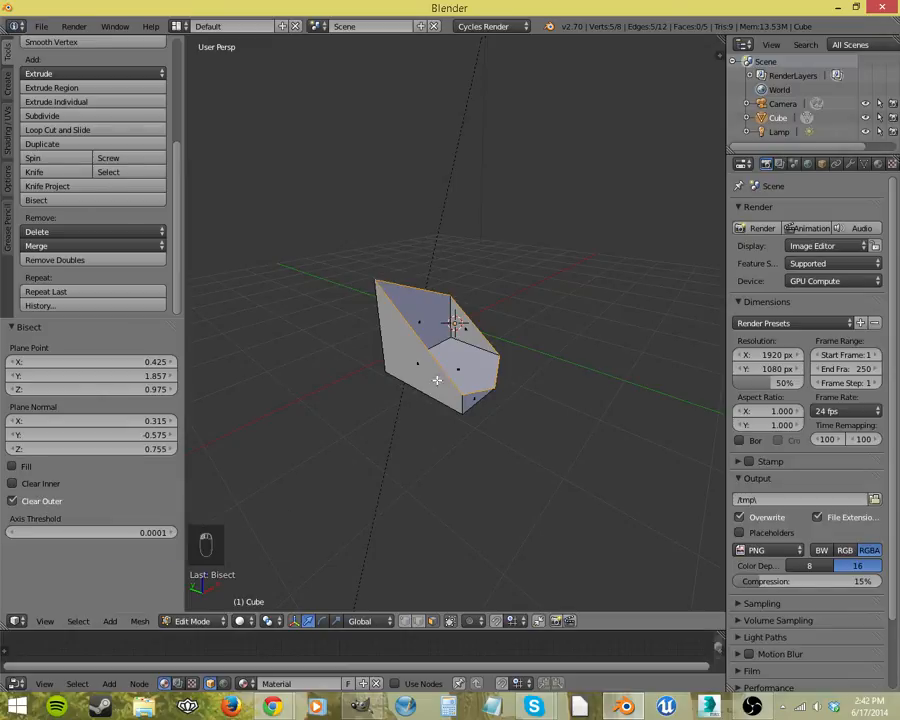
{"action": "left_click", "coordinate": [13, 483]}
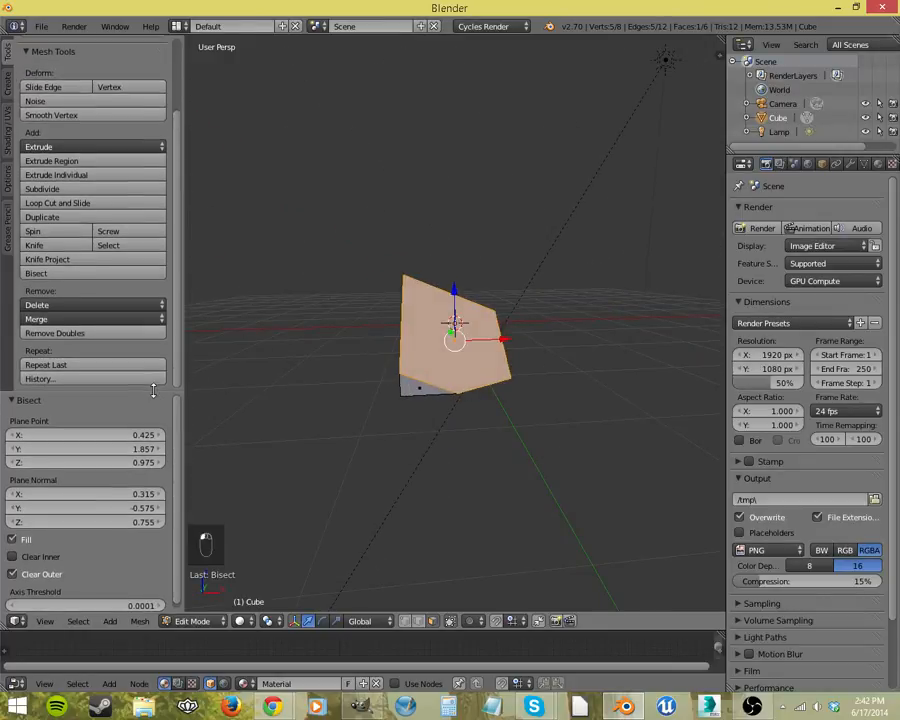
{"action": "mouse_move", "coordinate": [368, 366]}
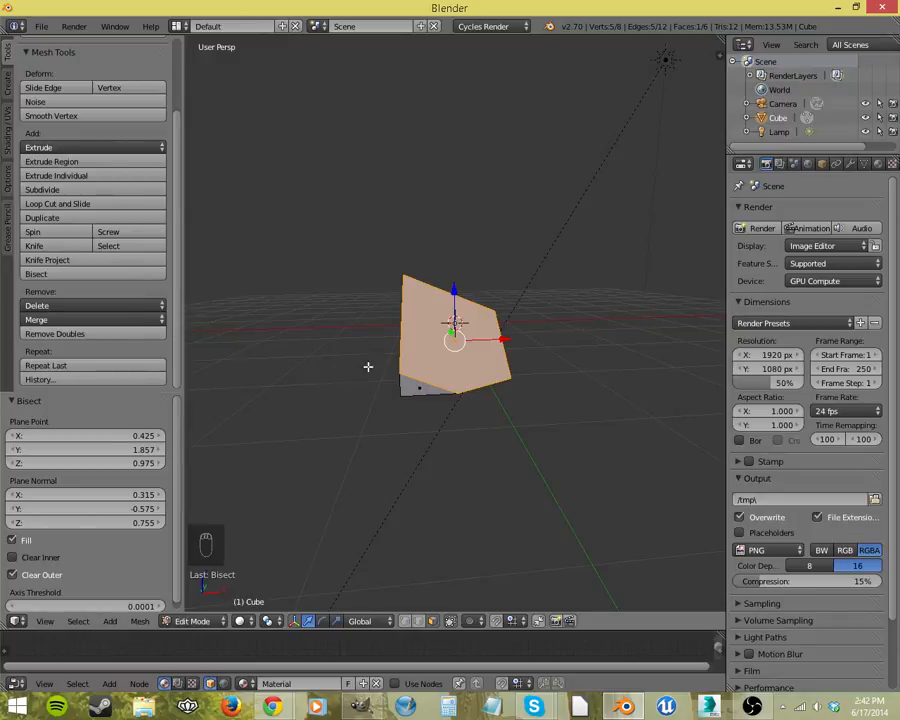
- Undo the bisect and the stray knife cut, restoring the plain cube
{"action": "key", "text": "ctrl+z"}
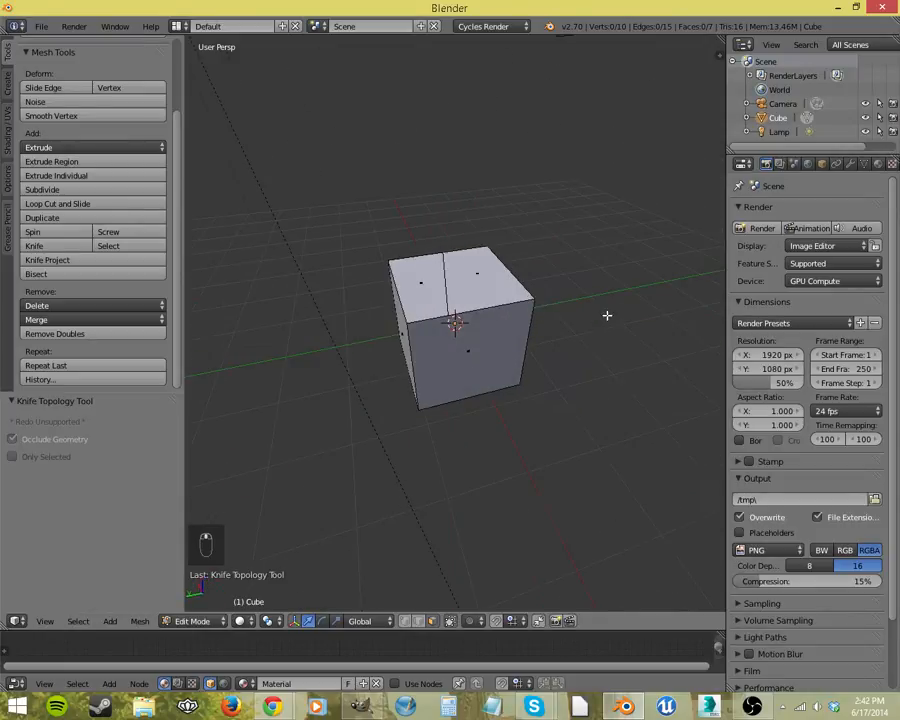
{"action": "key", "text": "ctrl+z"}
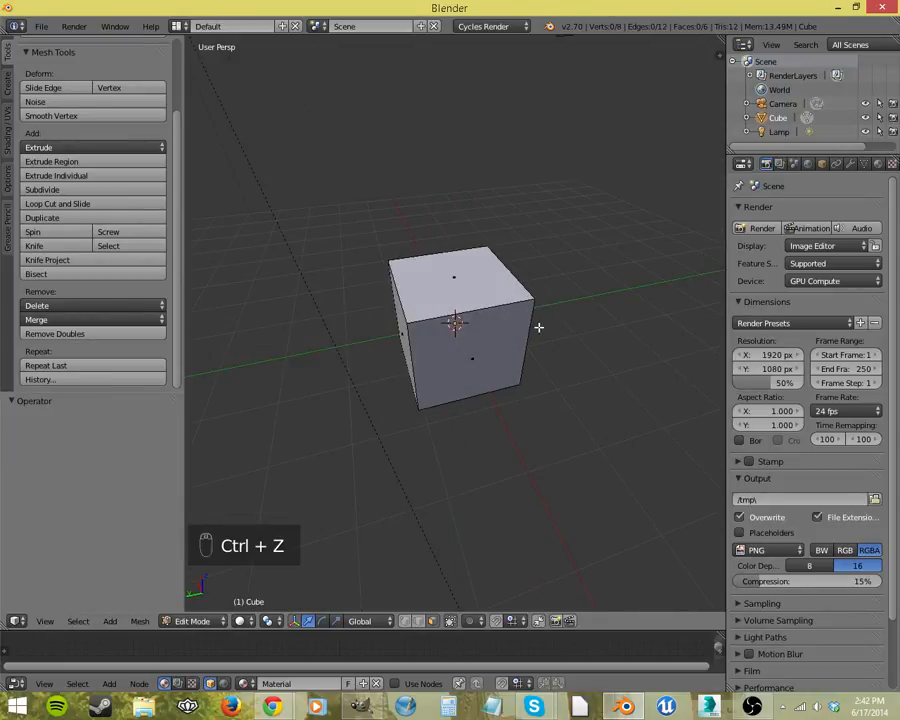
{"action": "mouse_move", "coordinate": [54, 279]}
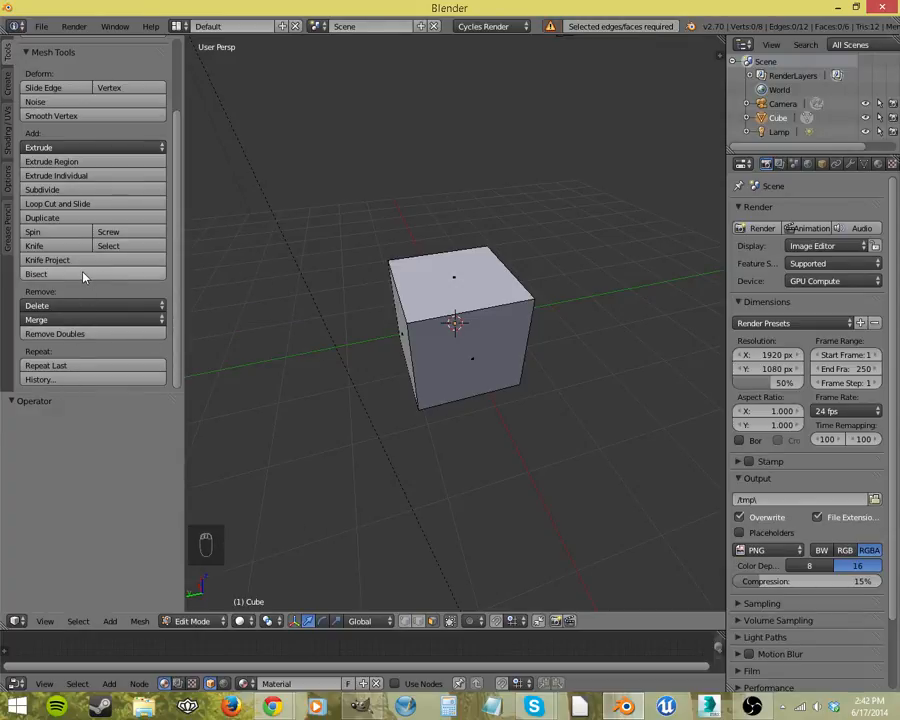
{"action": "mouse_move", "coordinate": [345, 283]}
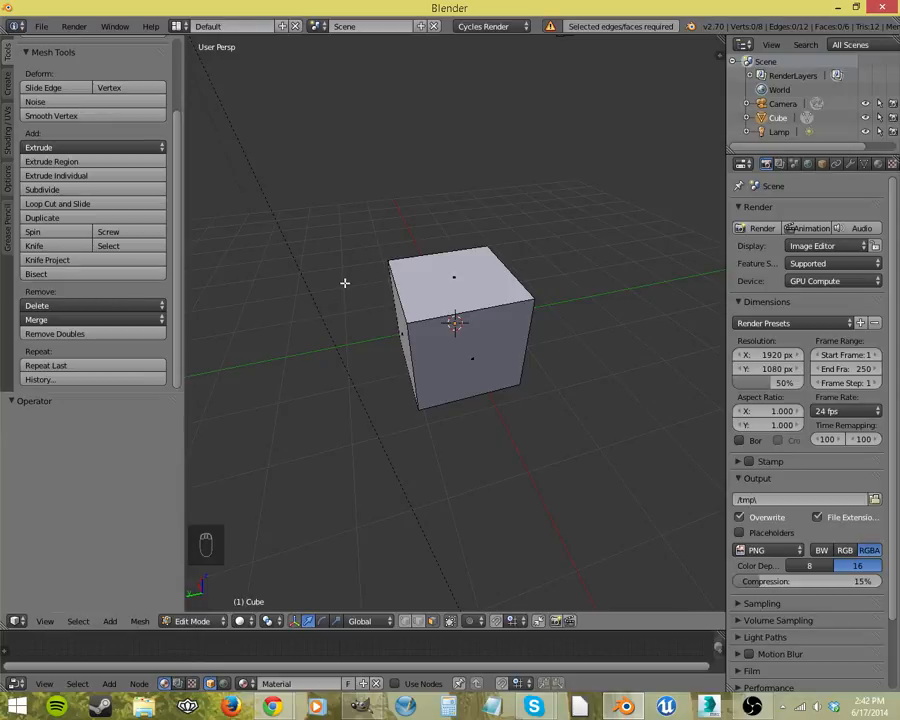
- Slice one corner off with a capped Bisect and undo a second, unwanted slice
{"action": "key", "text": "a"}
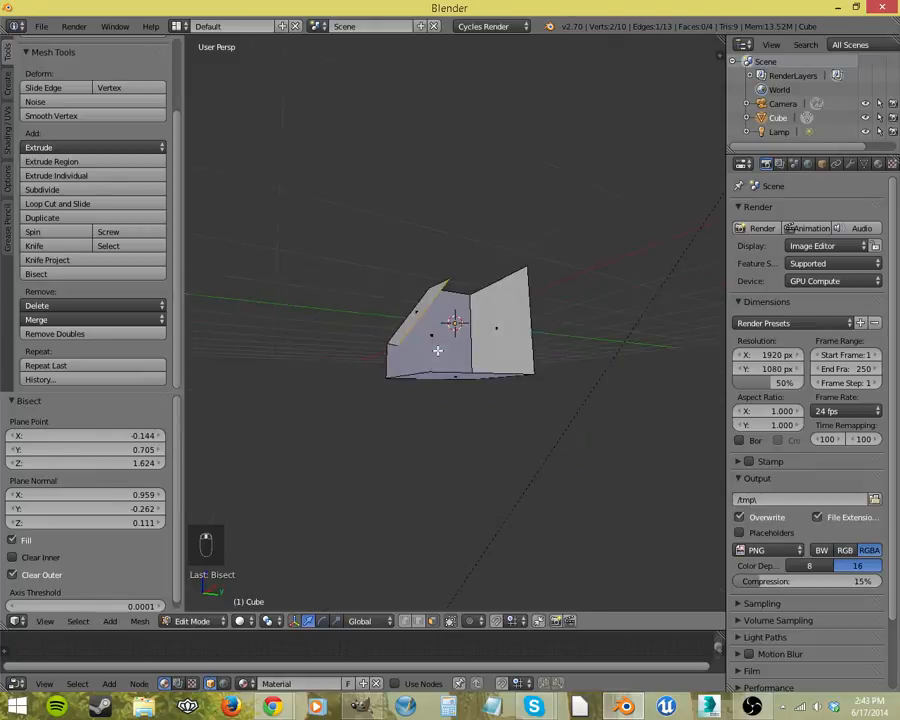
{"action": "key", "text": "ctrl+z"}
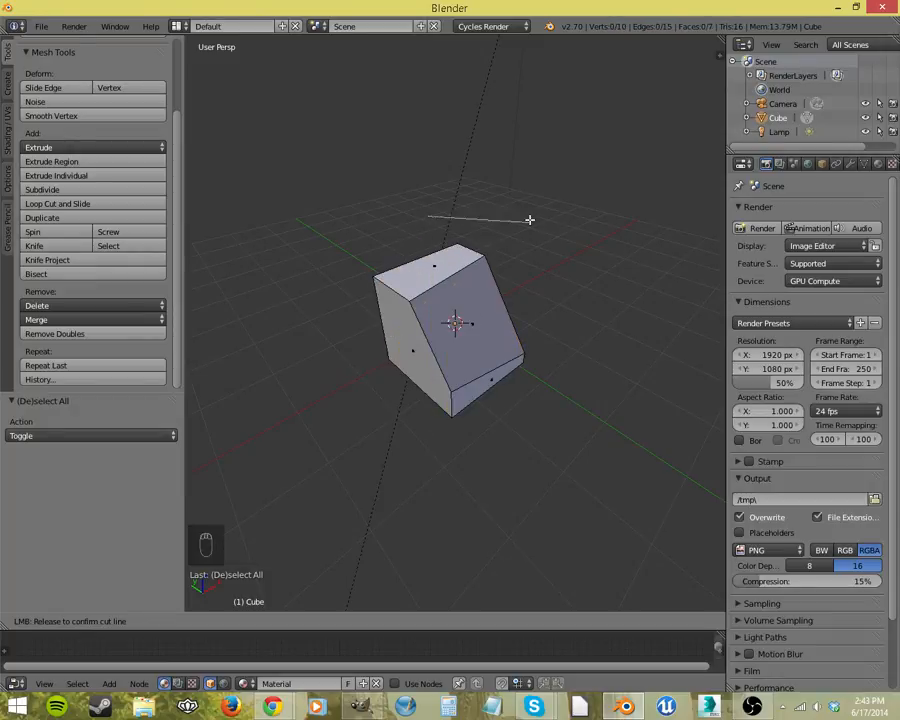
{"action": "left_click", "coordinate": [453, 161]}
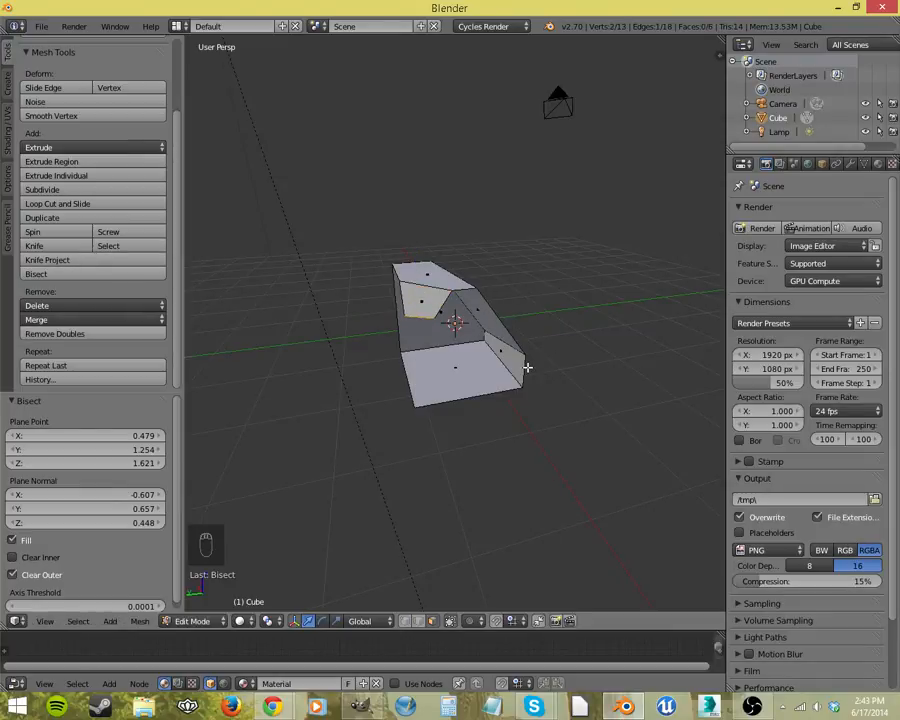
{"action": "key", "text": "ctrl+z"}
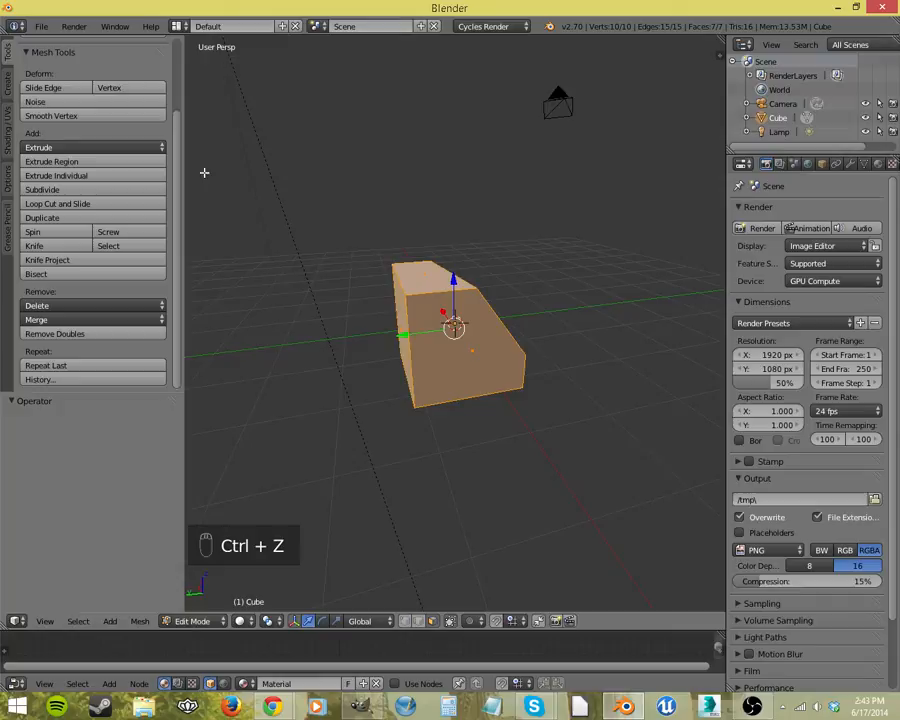
- Redo a slice and cut four more capped corners off the fully selected block
{"action": "key", "text": "ctrl+shift+z"}
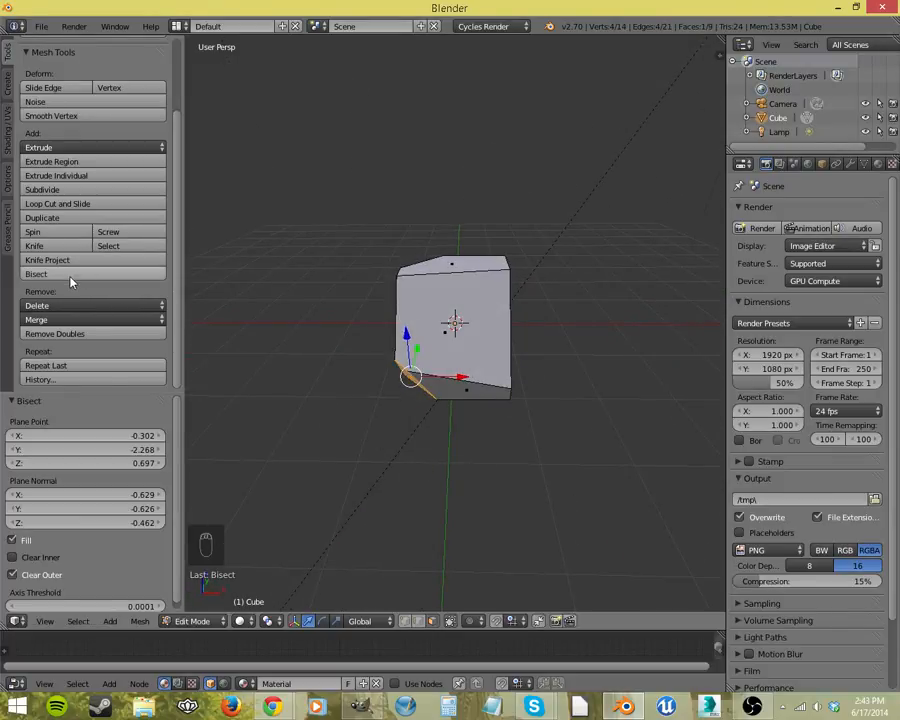
{"action": "key", "text": "a"}
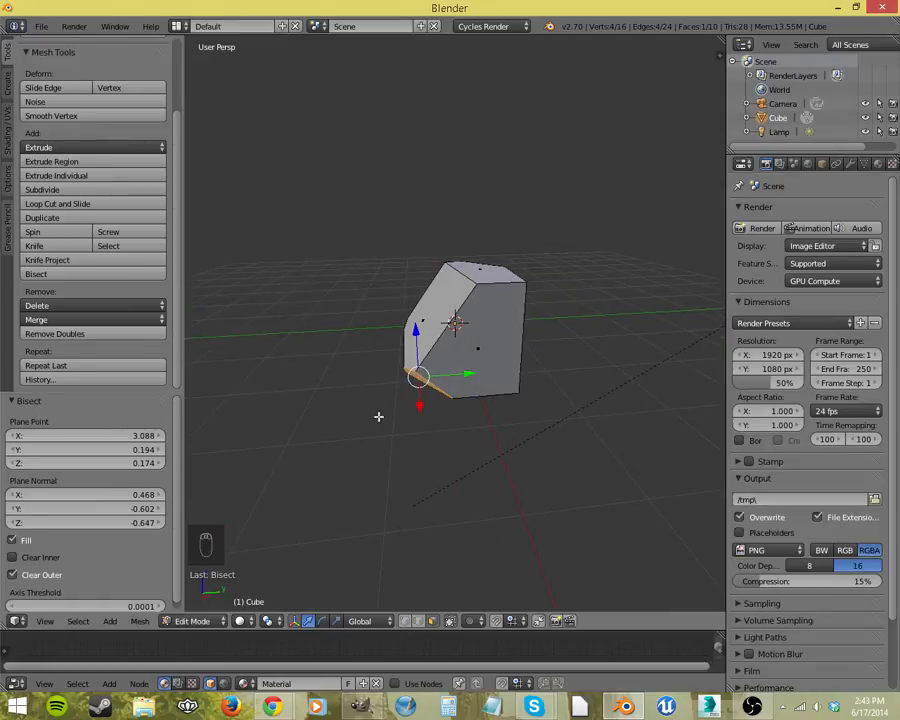
{"action": "mouse_move", "coordinate": [301, 364]}
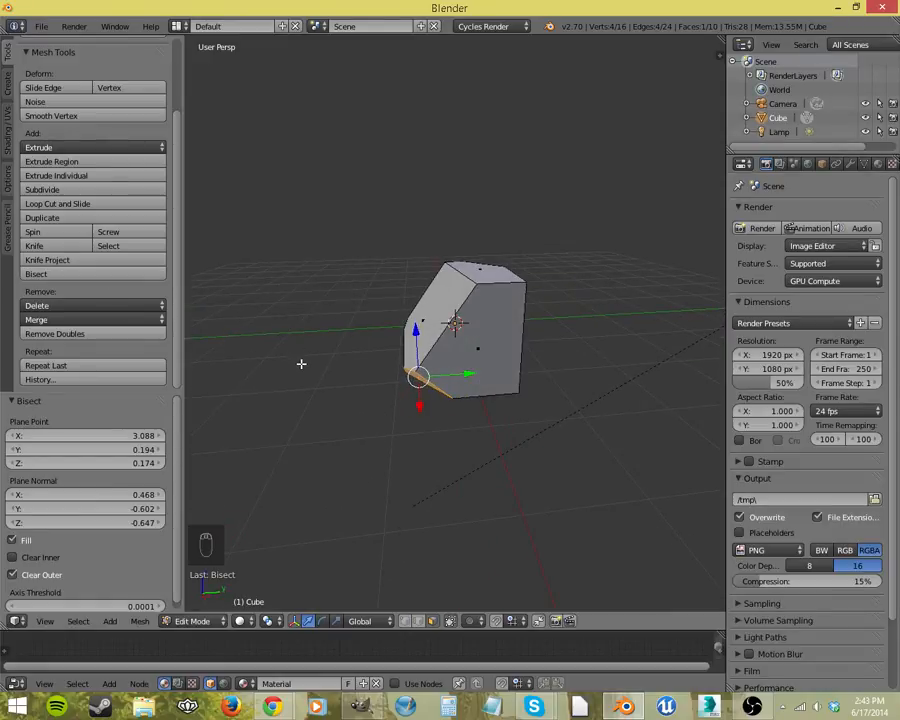
{"action": "key", "text": "a"}
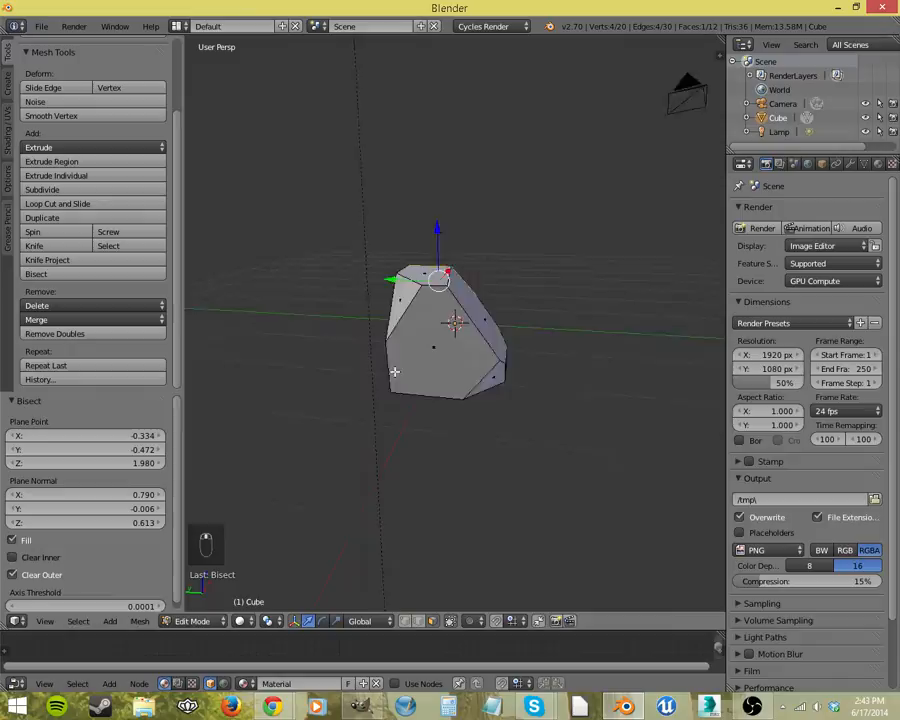
{"action": "key", "text": "a"}
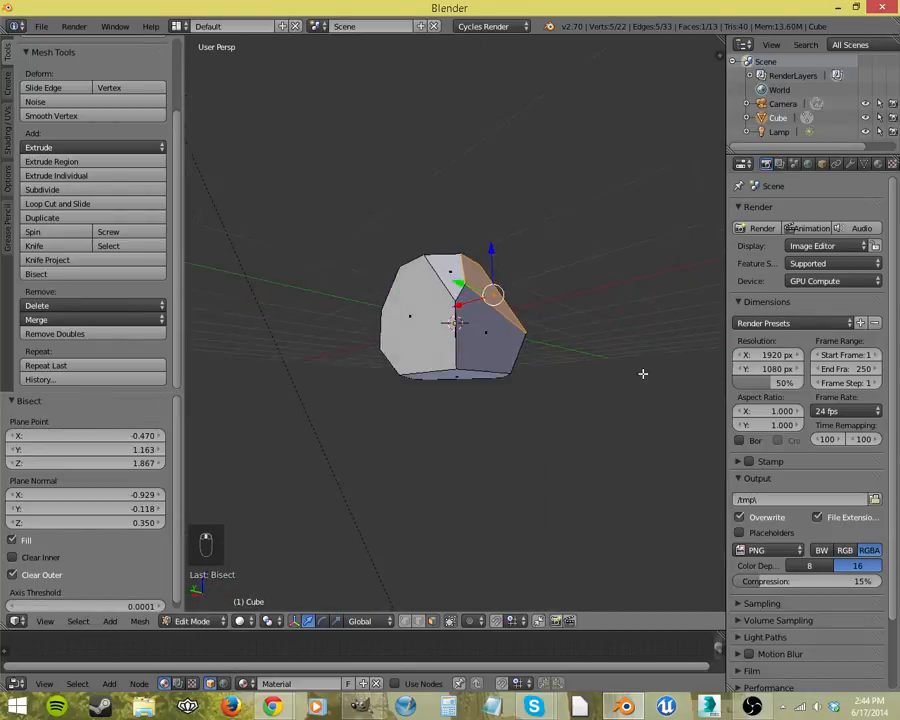
{"action": "key", "text": "a"}
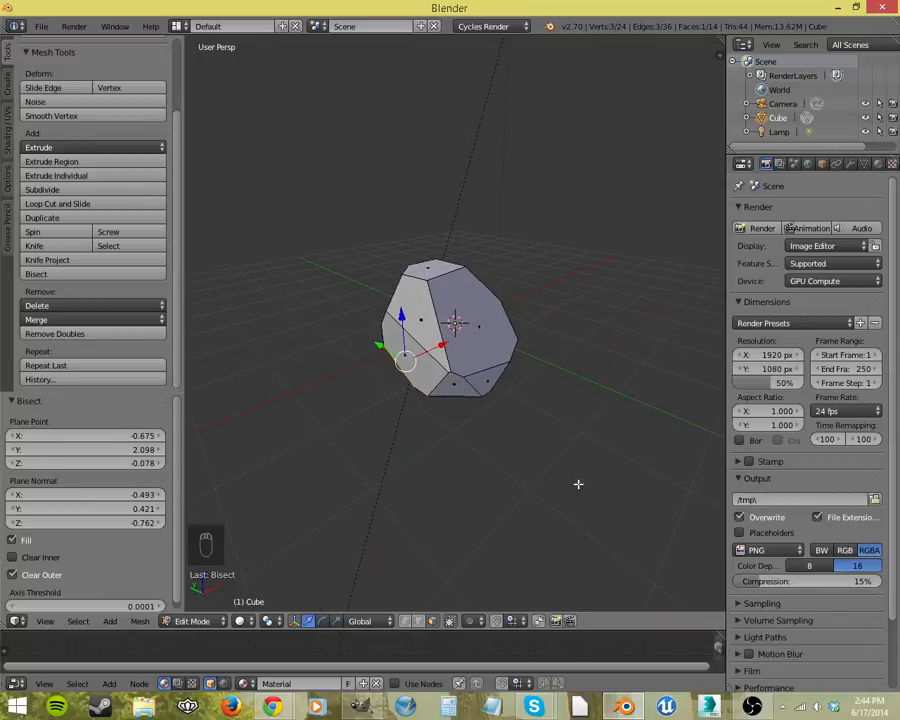
- Add a Bevel modifier to the whole rock and return to Object Mode
{"action": "key", "text": "a"}
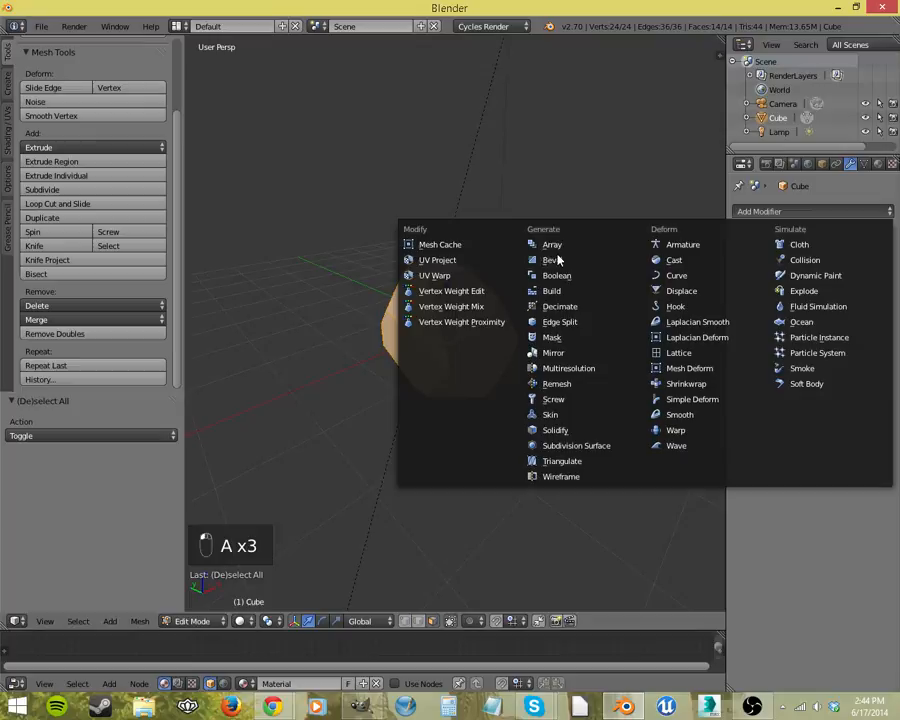
{"action": "left_click", "coordinate": [551, 259]}
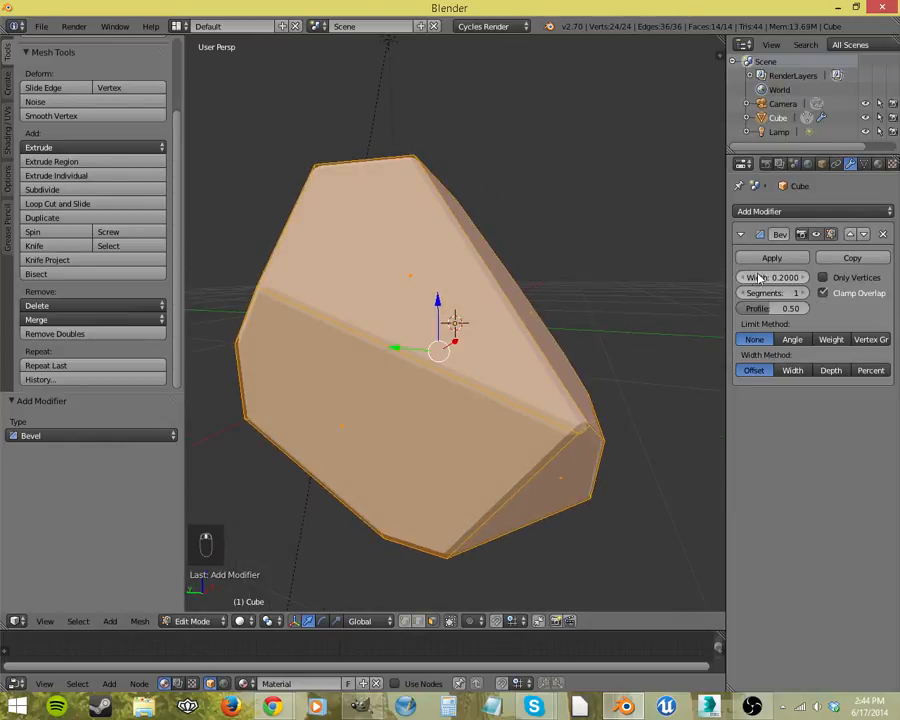
{"action": "key", "text": "Tab"}
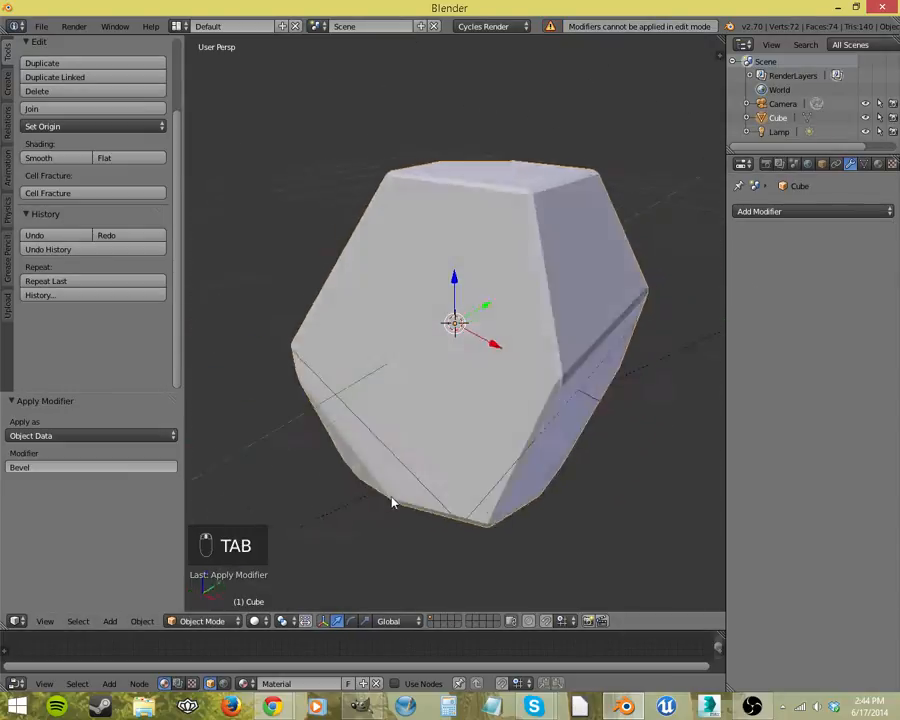
- Undo the applied bevel, re-enter Edit Mode and deselect all geometry
{"action": "key", "text": "ctrl+z"}
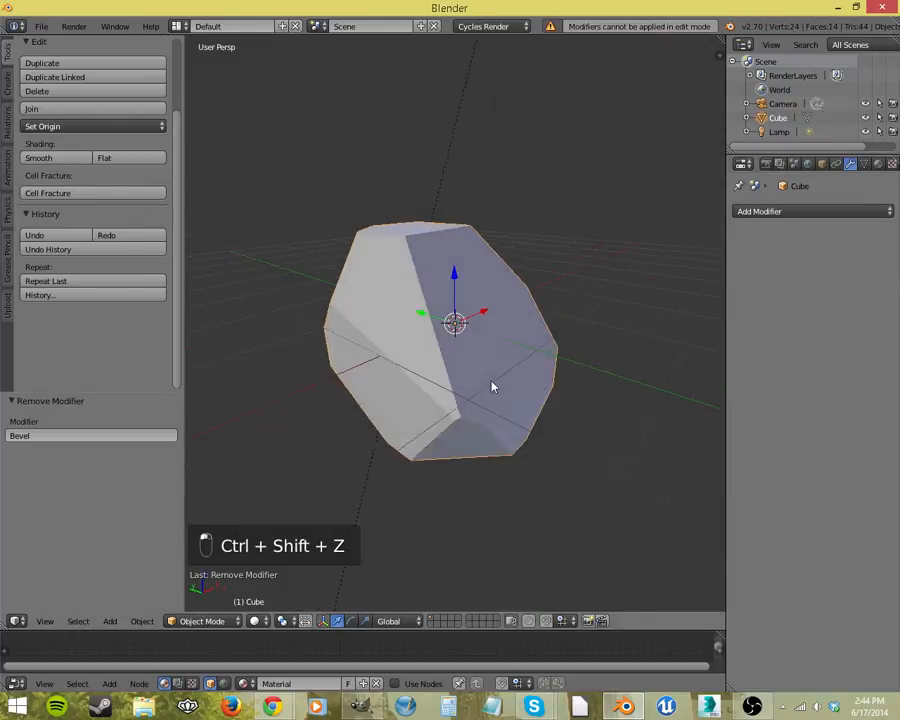
{"action": "key", "text": "Tab"}
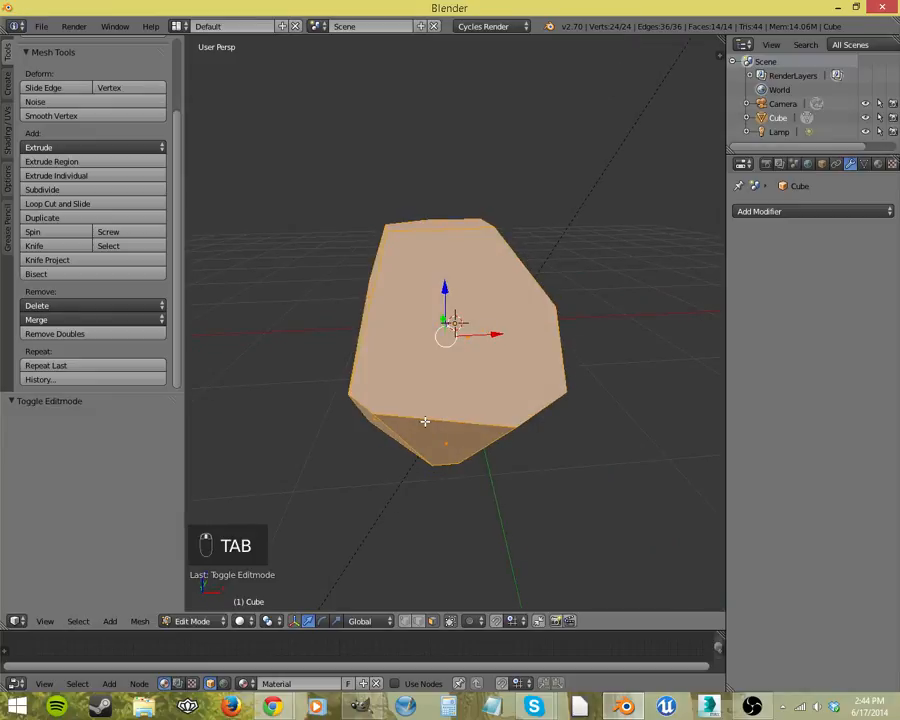
{"action": "key", "text": "Tab"}
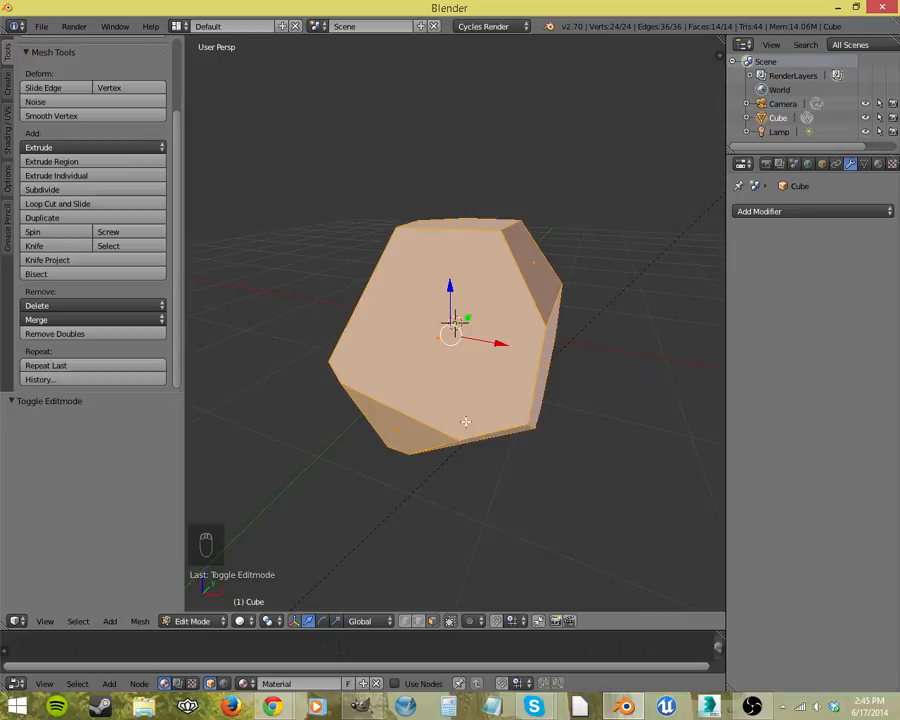
{"action": "mouse_move", "coordinate": [321, 400]}
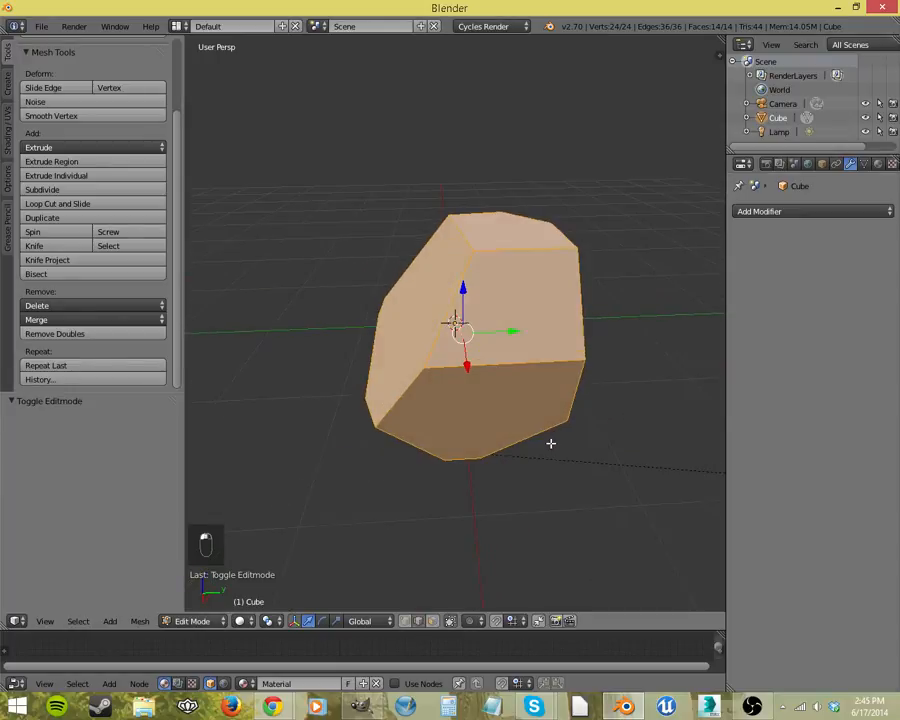
{"action": "key", "text": "a"}
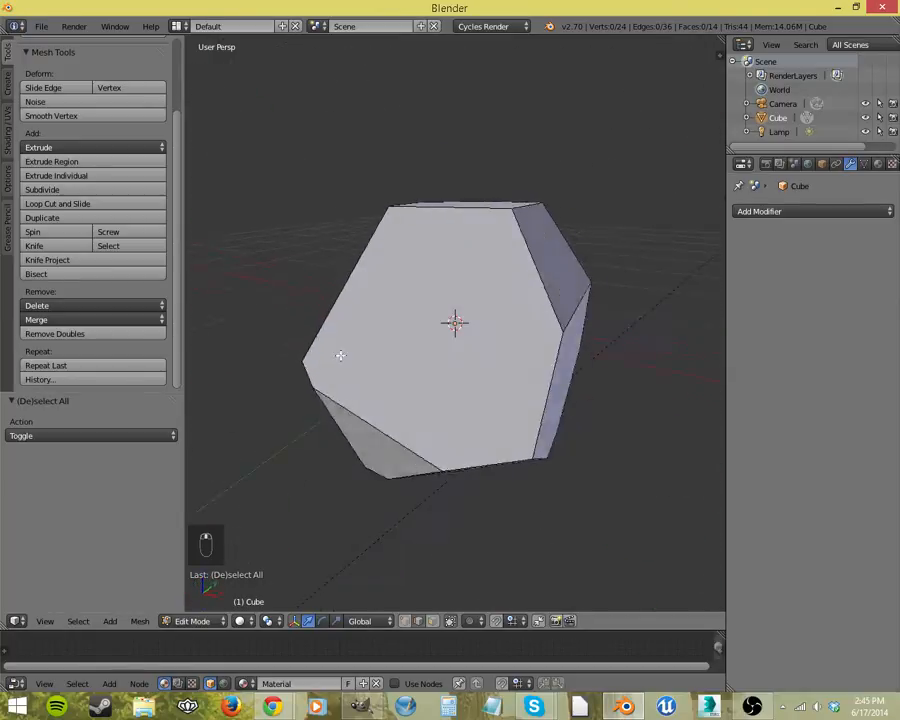
{"action": "key", "text": "ctrl+r"}
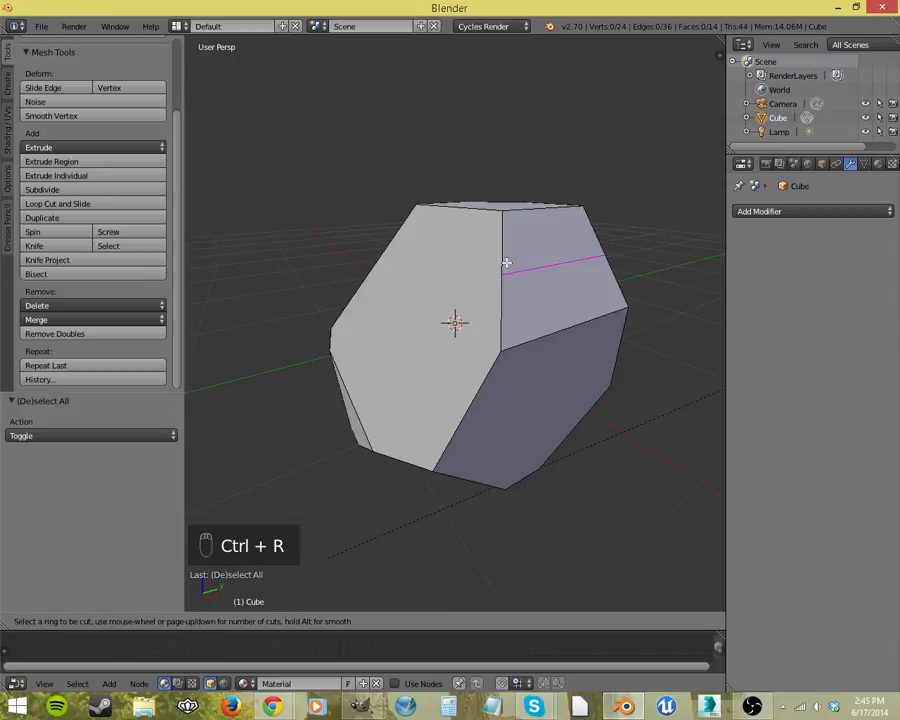
{"action": "mouse_move", "coordinate": [585, 232]}
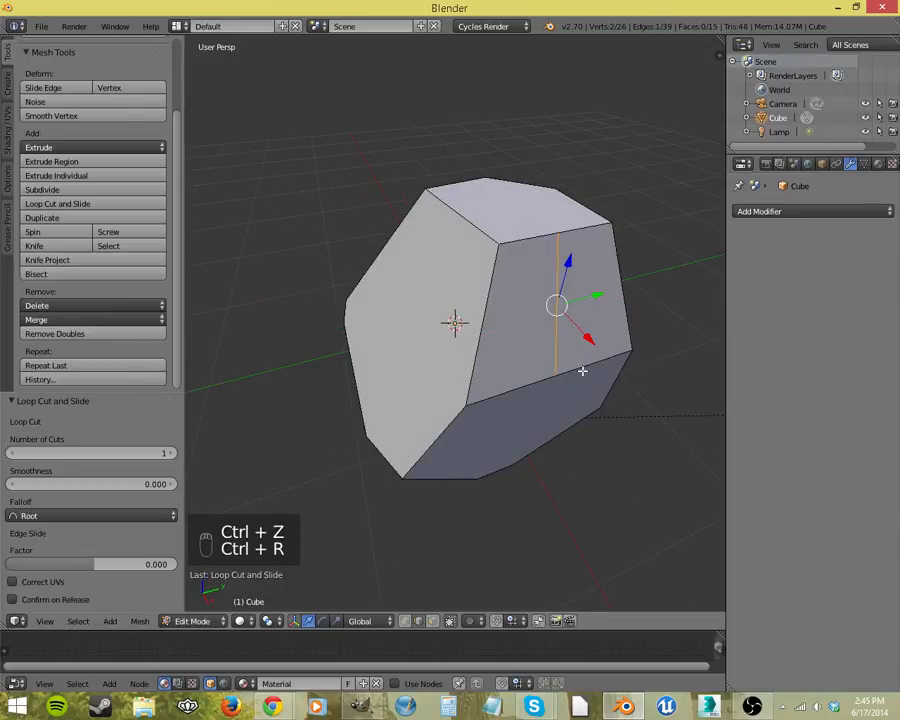
{"action": "key", "text": "ctrl+z"}
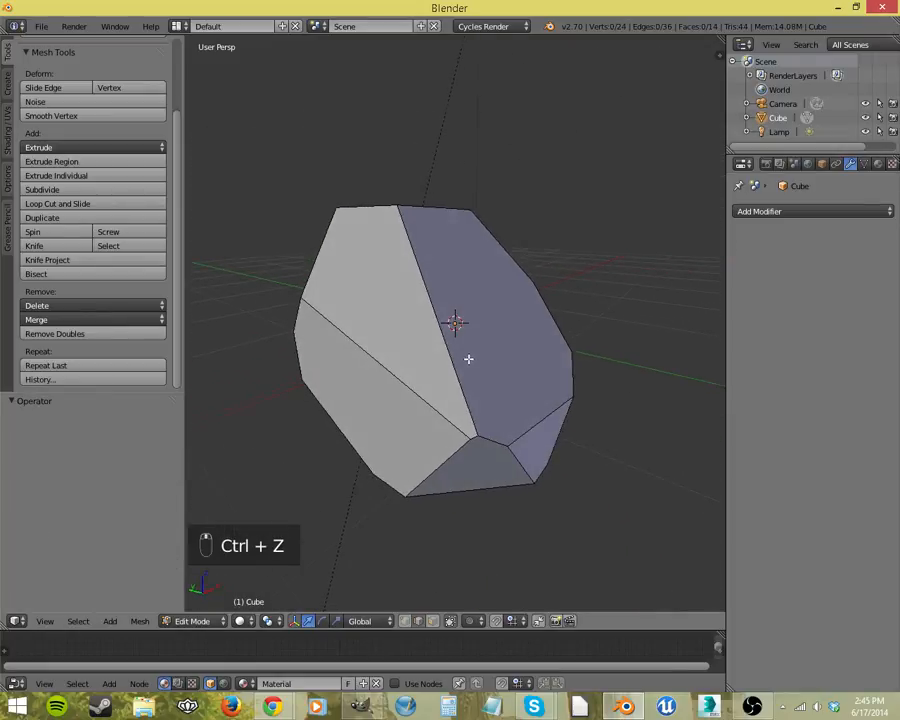
{"action": "key", "text": "ctrl+z"}
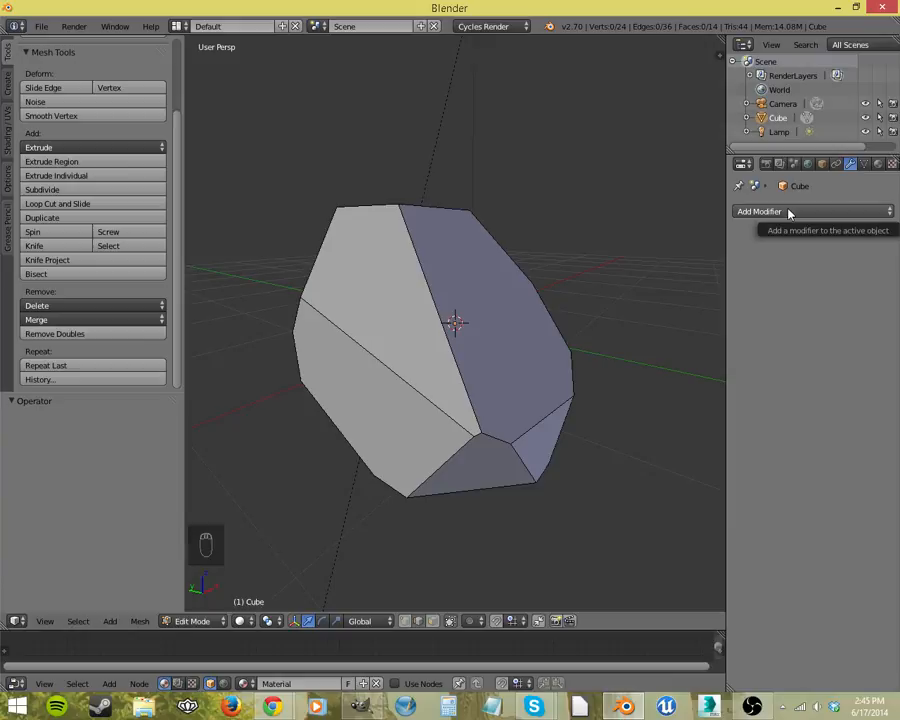
- Add a Subdivision Surface modifier and crease all edges at factor 1, then exit Edit Mode
{"action": "left_click", "coordinate": [785, 211]}
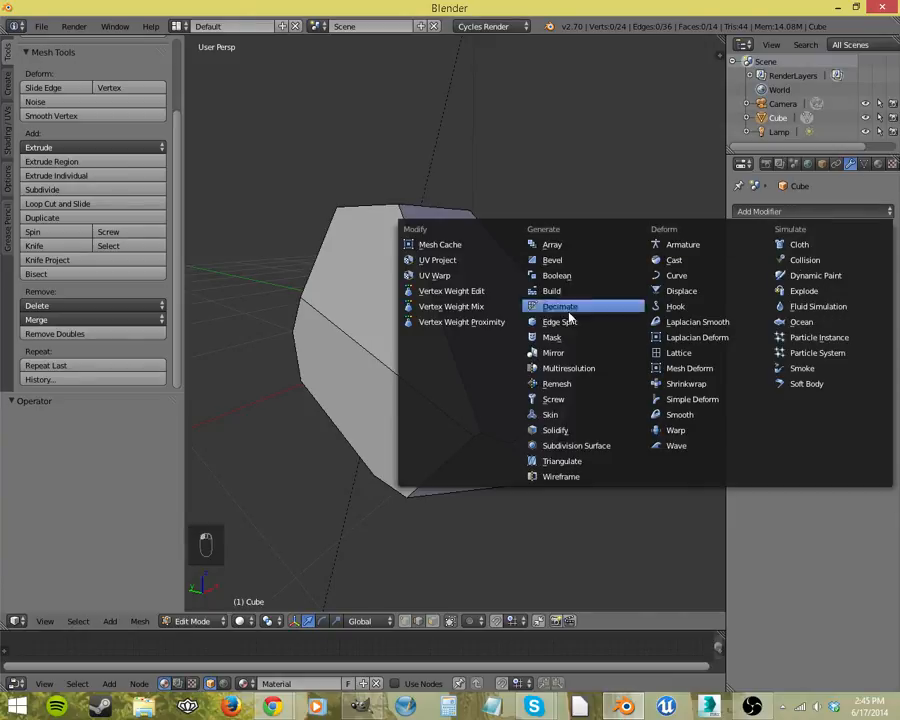
{"action": "left_click", "coordinate": [576, 445]}
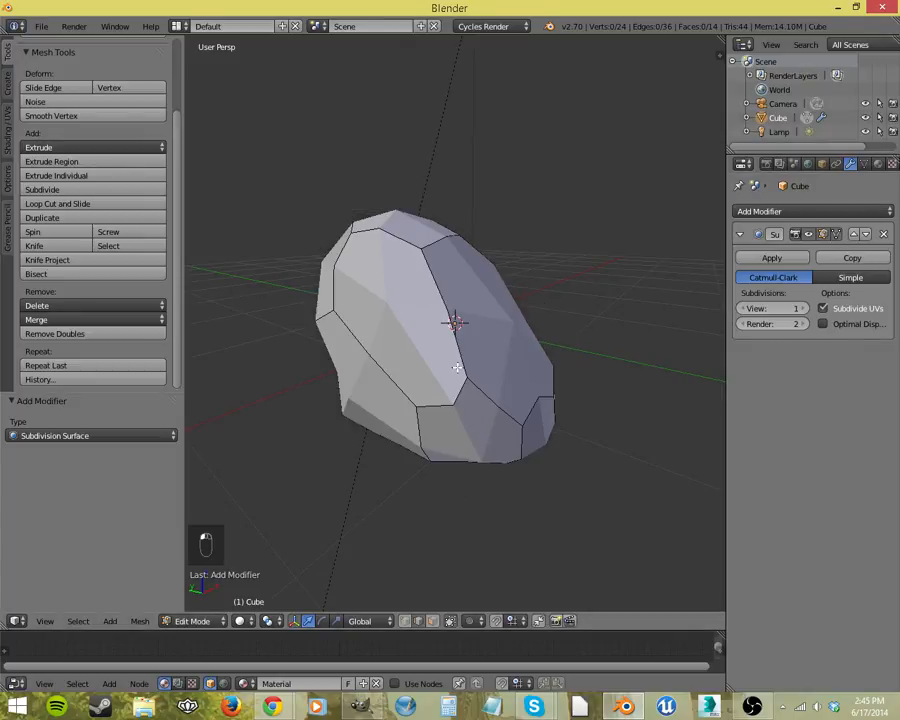
{"action": "key", "text": "a"}
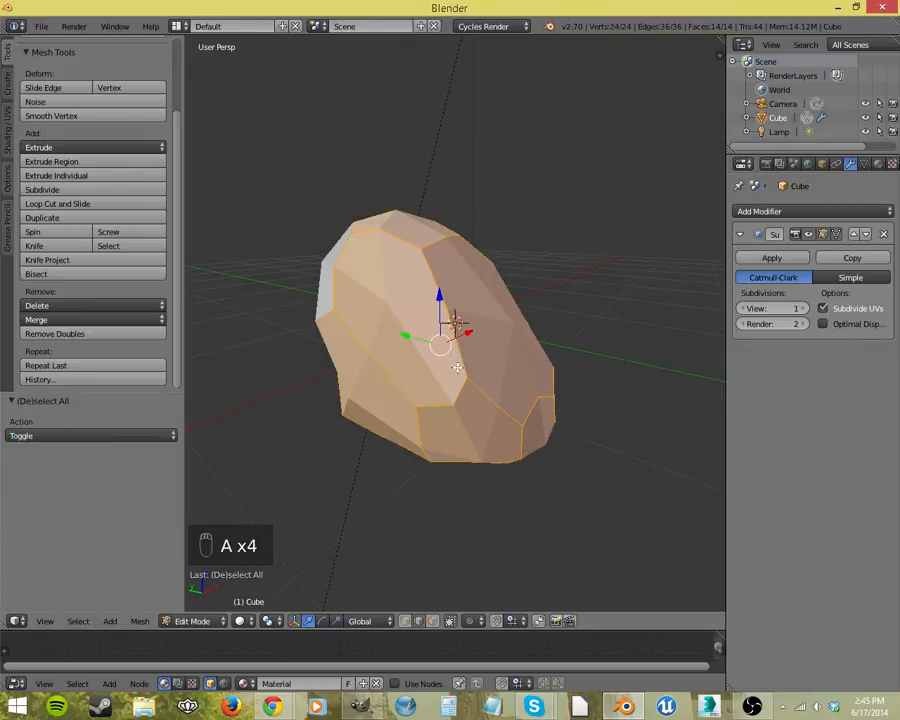
{"action": "key", "text": "shift+e"}
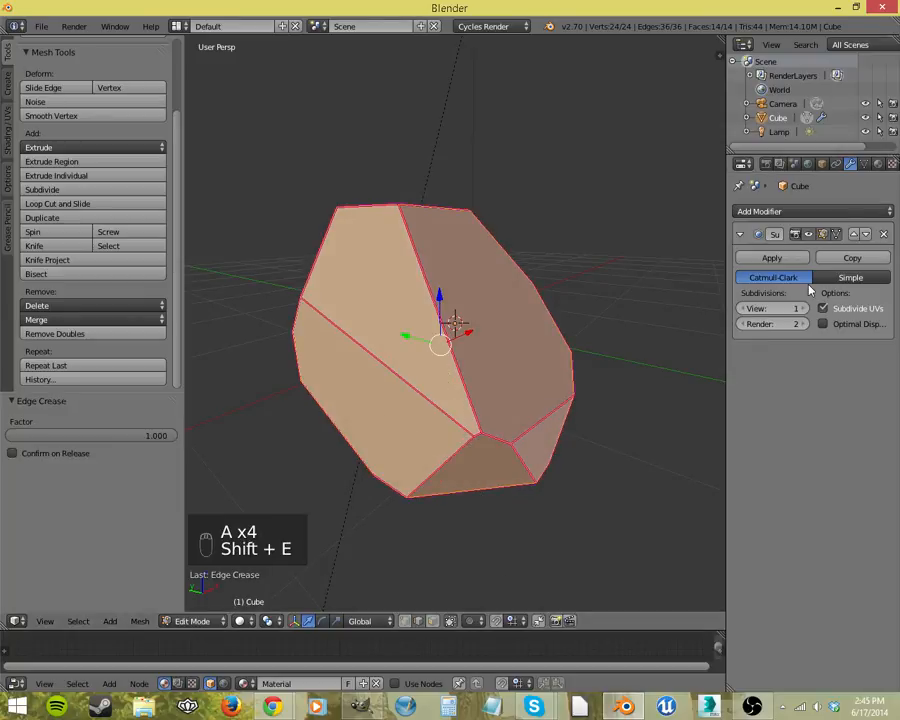
{"action": "mouse_move", "coordinate": [495, 408]}
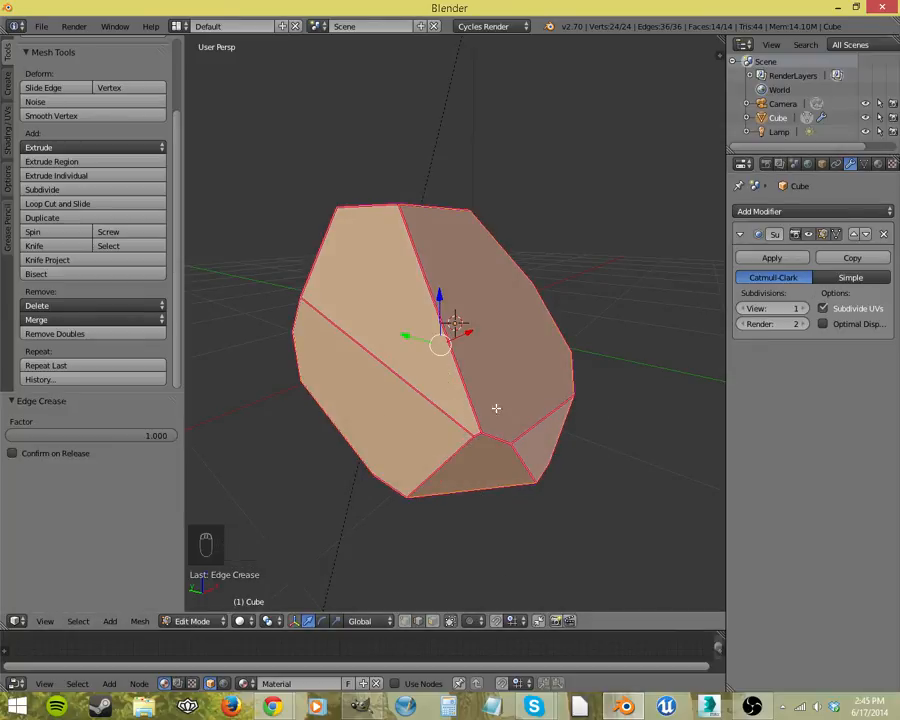
{"action": "key", "text": "Tab"}
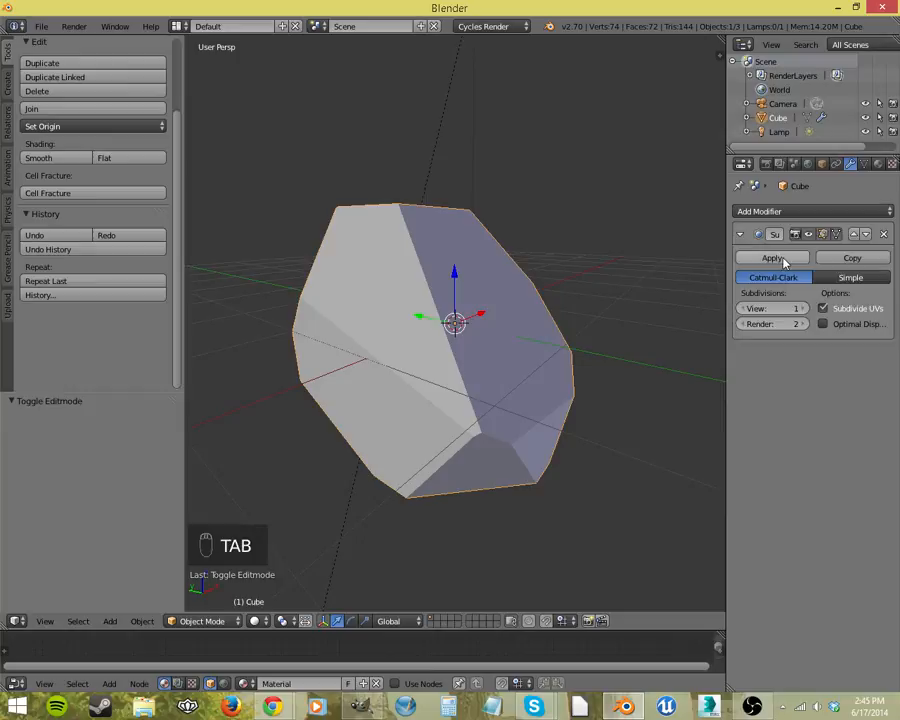
- In Edit Mode, deselect everything and orbit around the rock to inspect its triangulated facets
{"action": "key", "text": "Tab"}
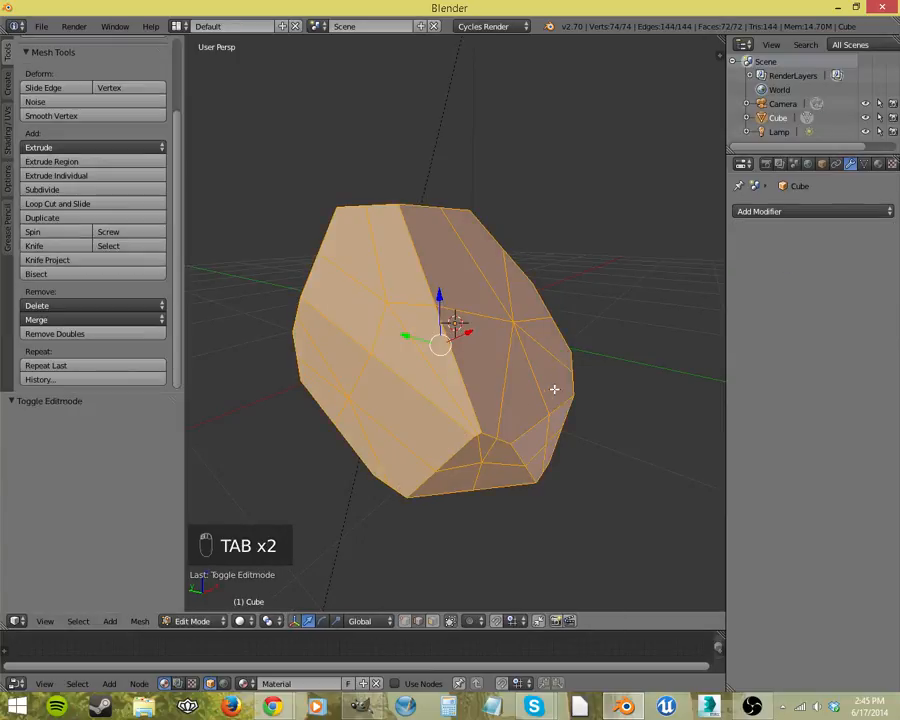
{"action": "key", "text": "a"}
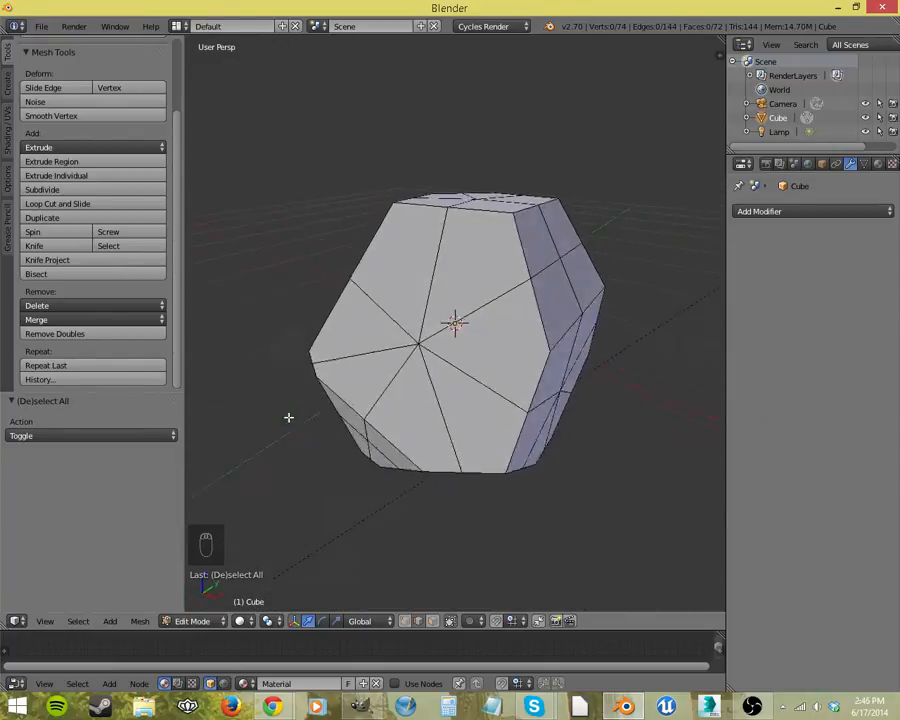
{"action": "left_click_drag", "start_coordinate": [455, 330], "coordinate": [378, 398]}
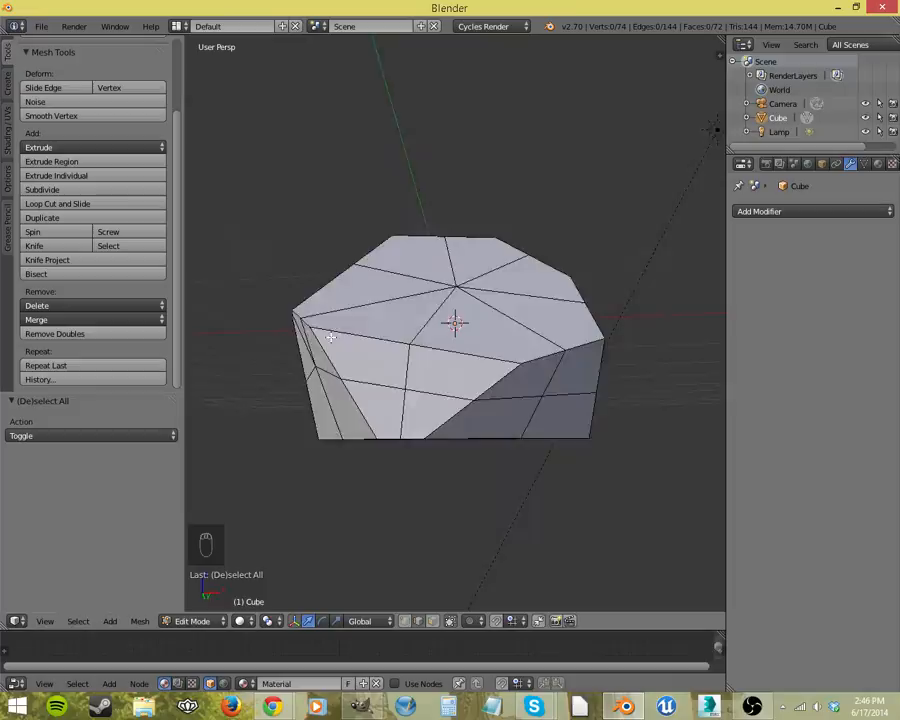
{"action": "left_click_drag", "start_coordinate": [455, 320], "coordinate": [440, 388]}
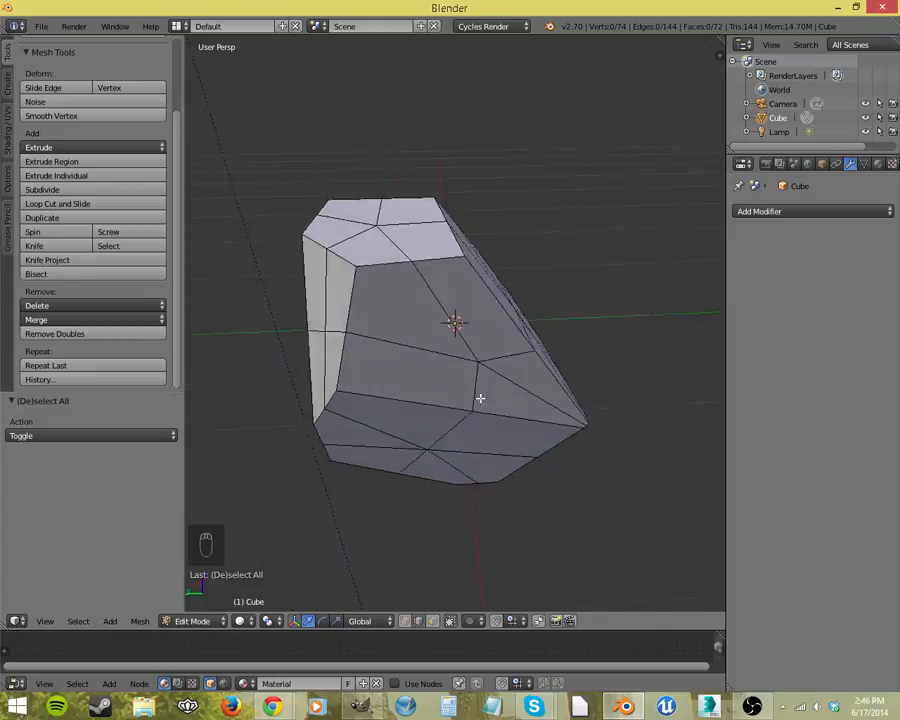
{"action": "left_click_drag", "start_coordinate": [480, 400], "coordinate": [335, 388]}
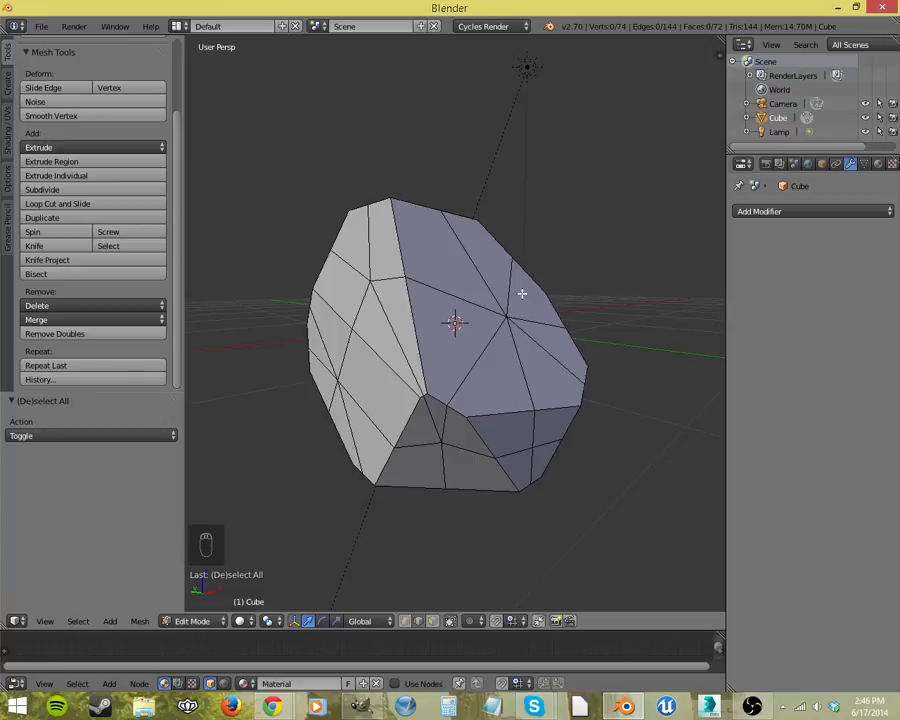
{"action": "left_click_drag", "start_coordinate": [520, 295], "coordinate": [435, 443]}
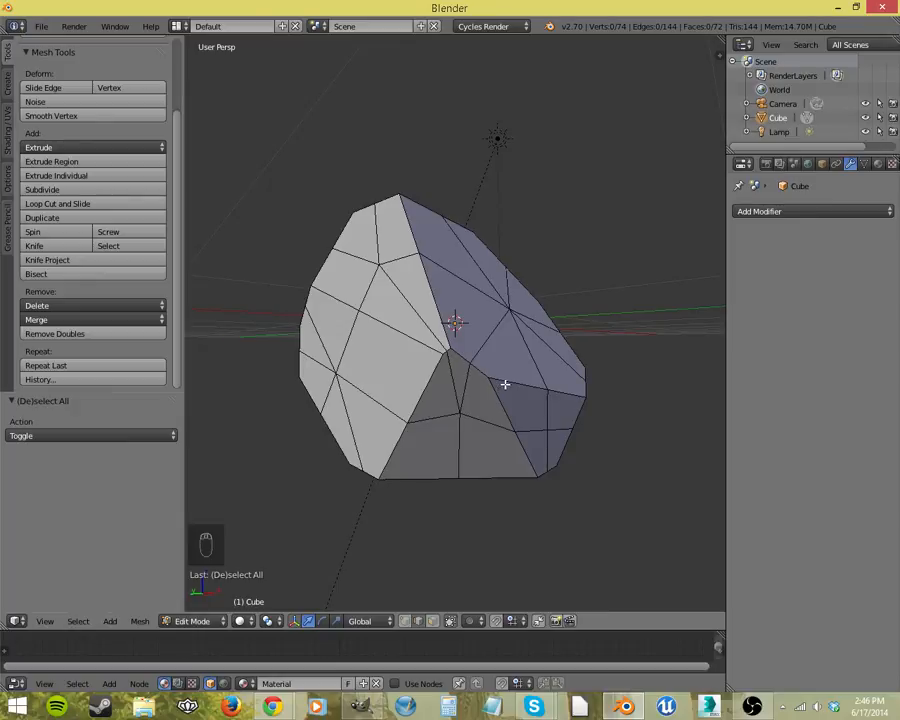
{"action": "left_click_drag", "start_coordinate": [505, 385], "coordinate": [570, 446]}
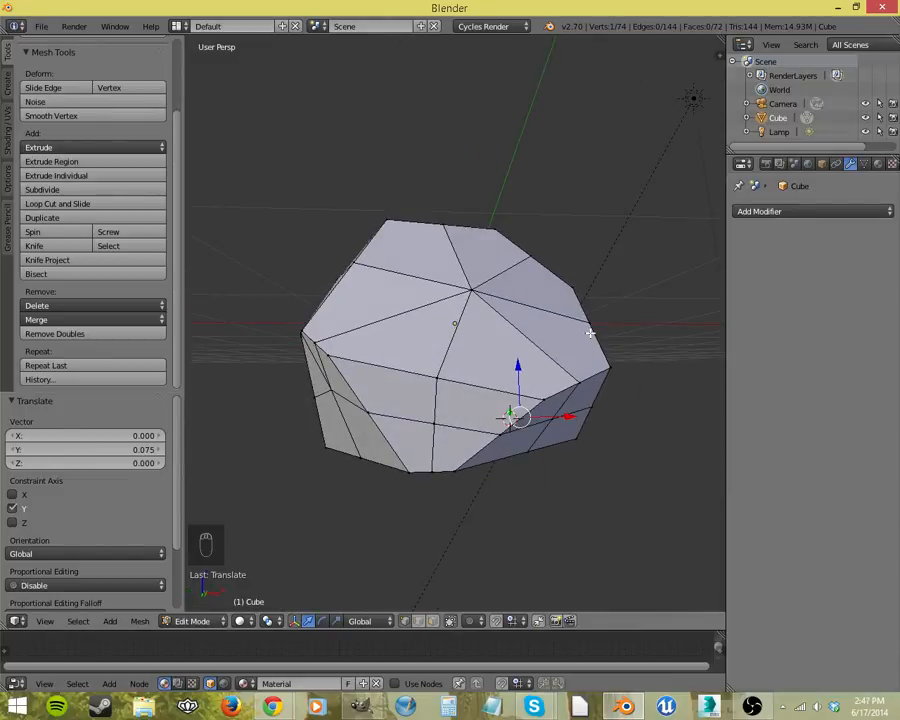
- Undo three times back to the 24-vertex, 14-face rock, then deselect the geometry
{"action": "key", "text": "ctrl+z"}
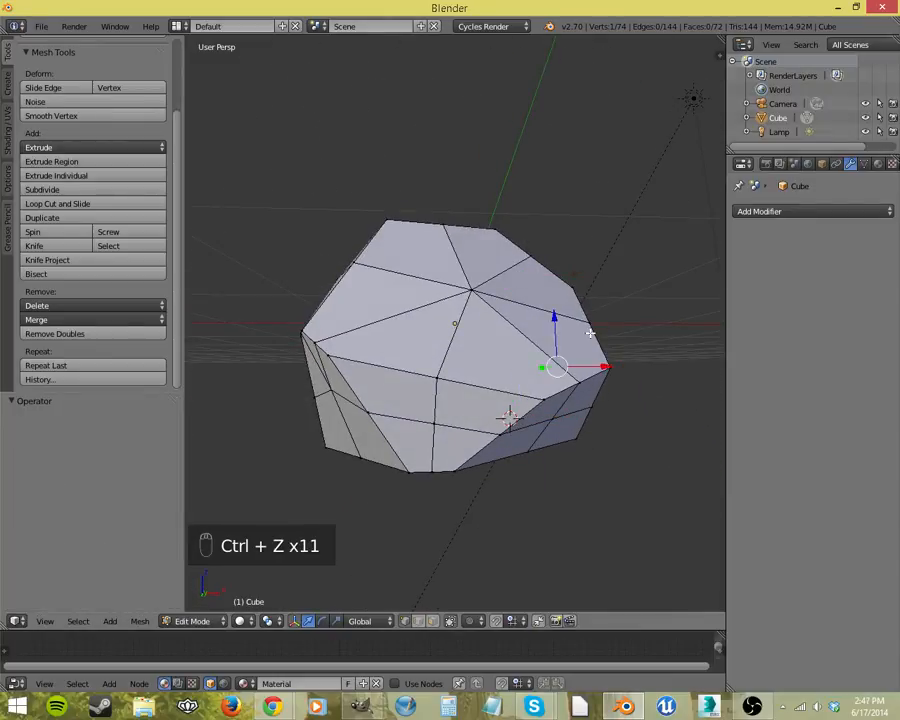
{"action": "key", "text": "ctrl+z"}
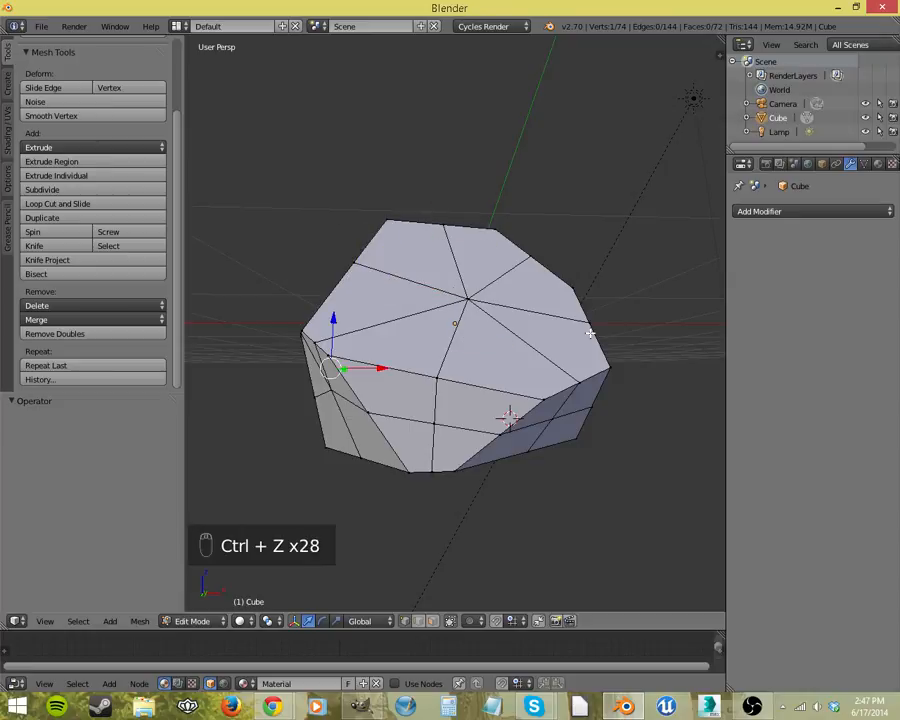
{"action": "key", "text": "ctrl+z"}
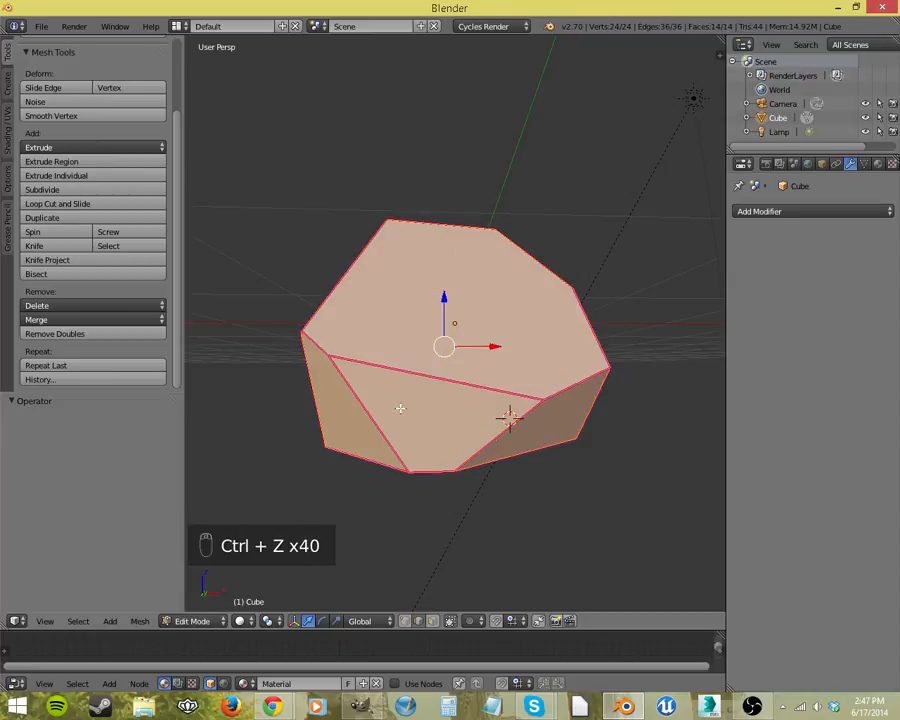
{"action": "key", "text": "Tab"}
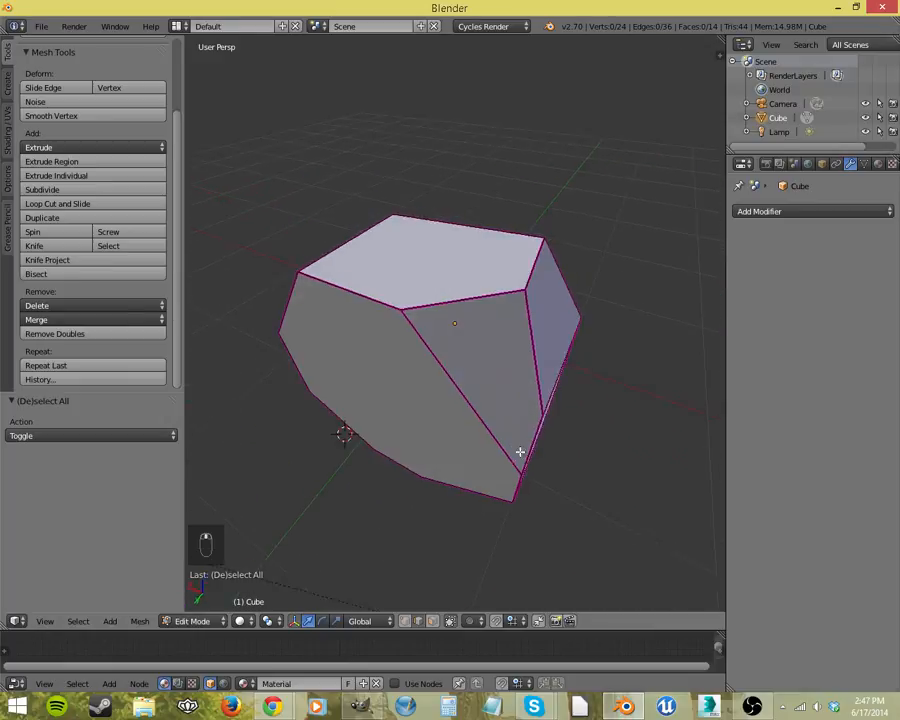
{"action": "left_click_drag", "start_coordinate": [520, 450], "coordinate": [575, 410]}
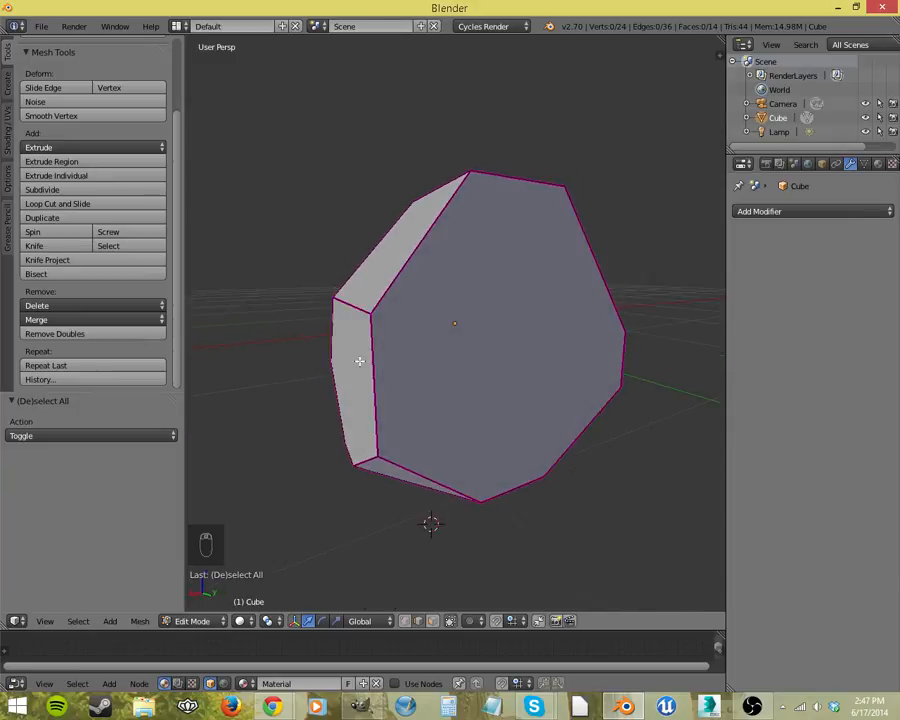
{"action": "left_click_drag", "start_coordinate": [454, 360], "coordinate": [437, 402]}
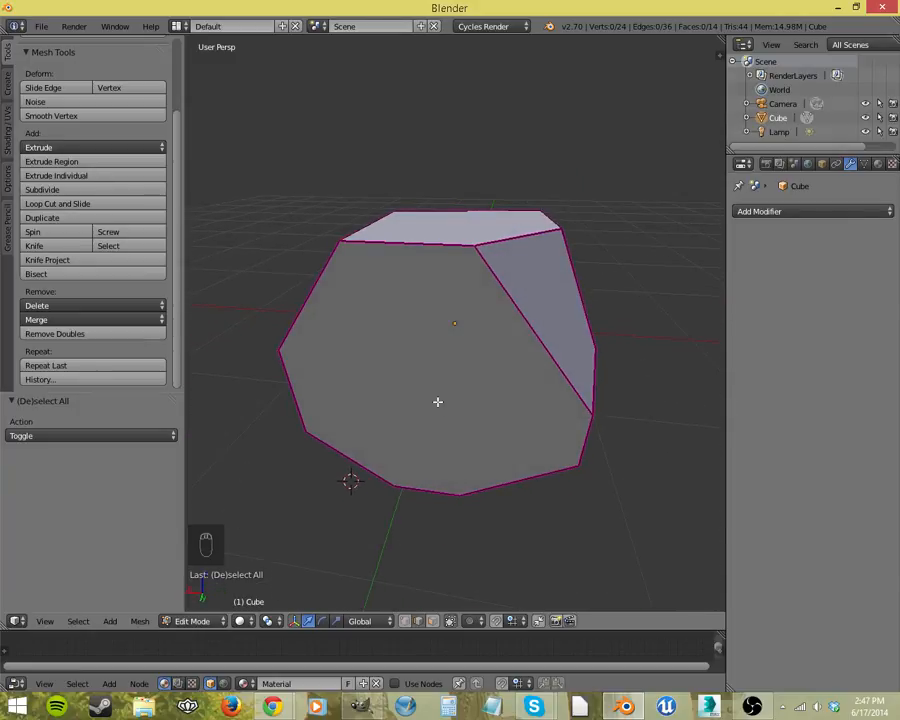